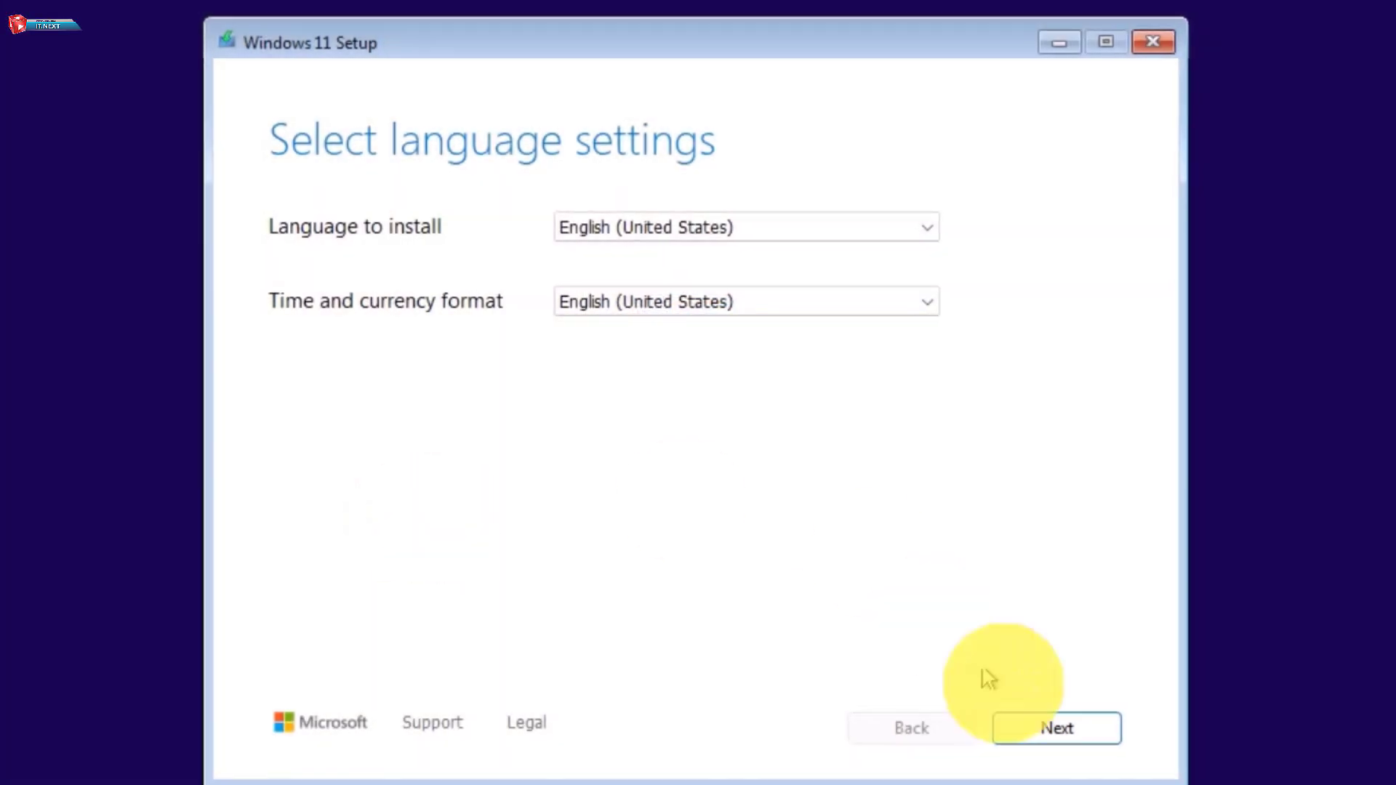
# Continue past language settings until Setup reports the PC doesn't meet Windows 11 requirements
pyautogui.click(1055, 727)
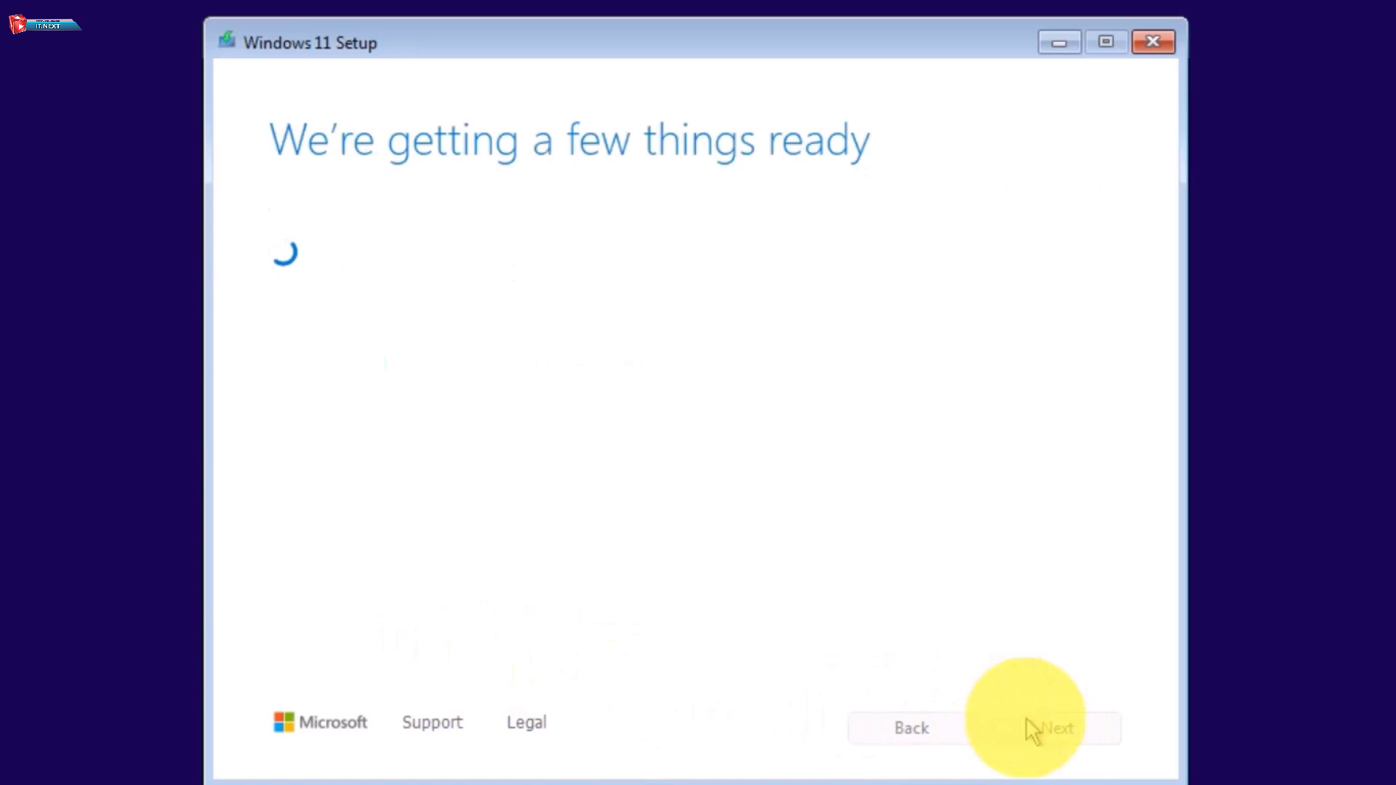
pyautogui.click(1055, 727)
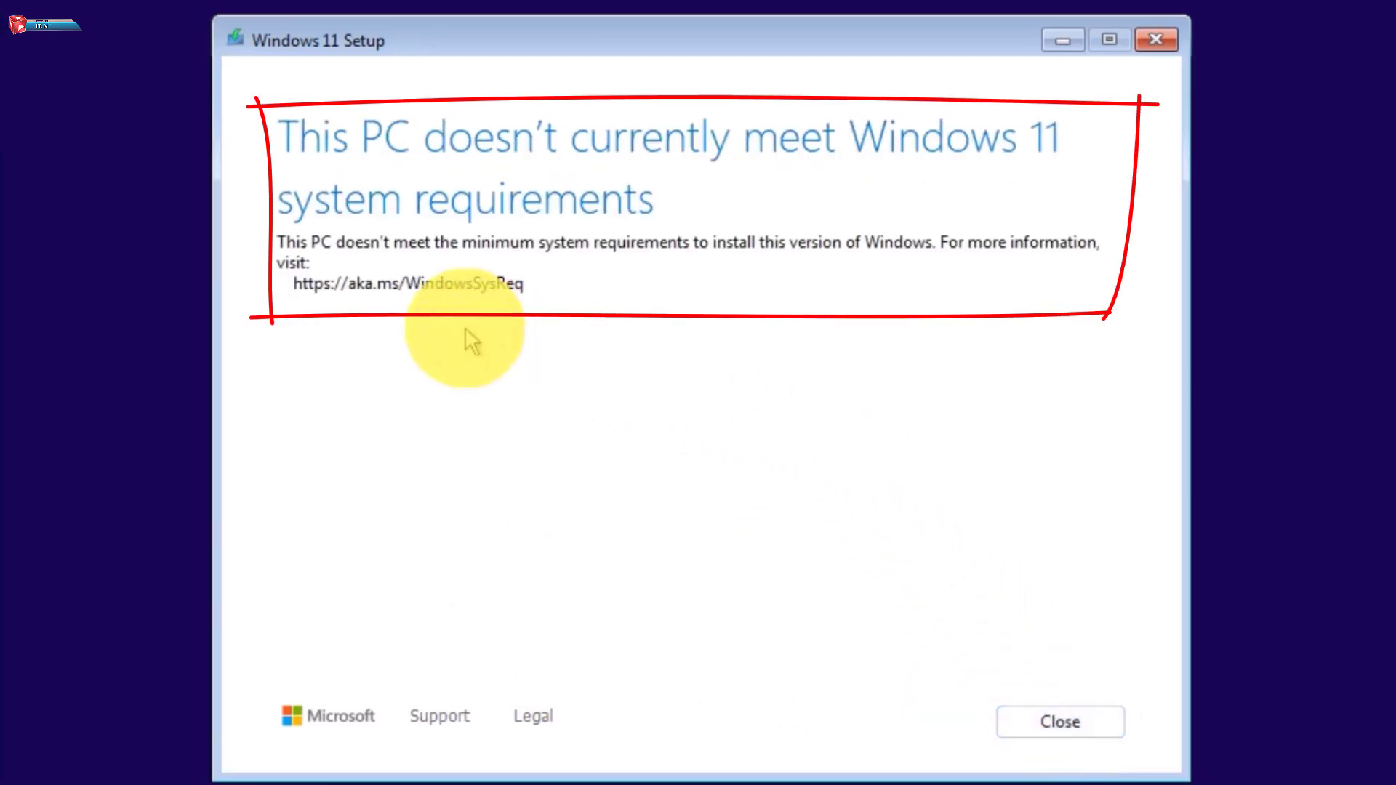
pyautogui.moveTo(624, 173)
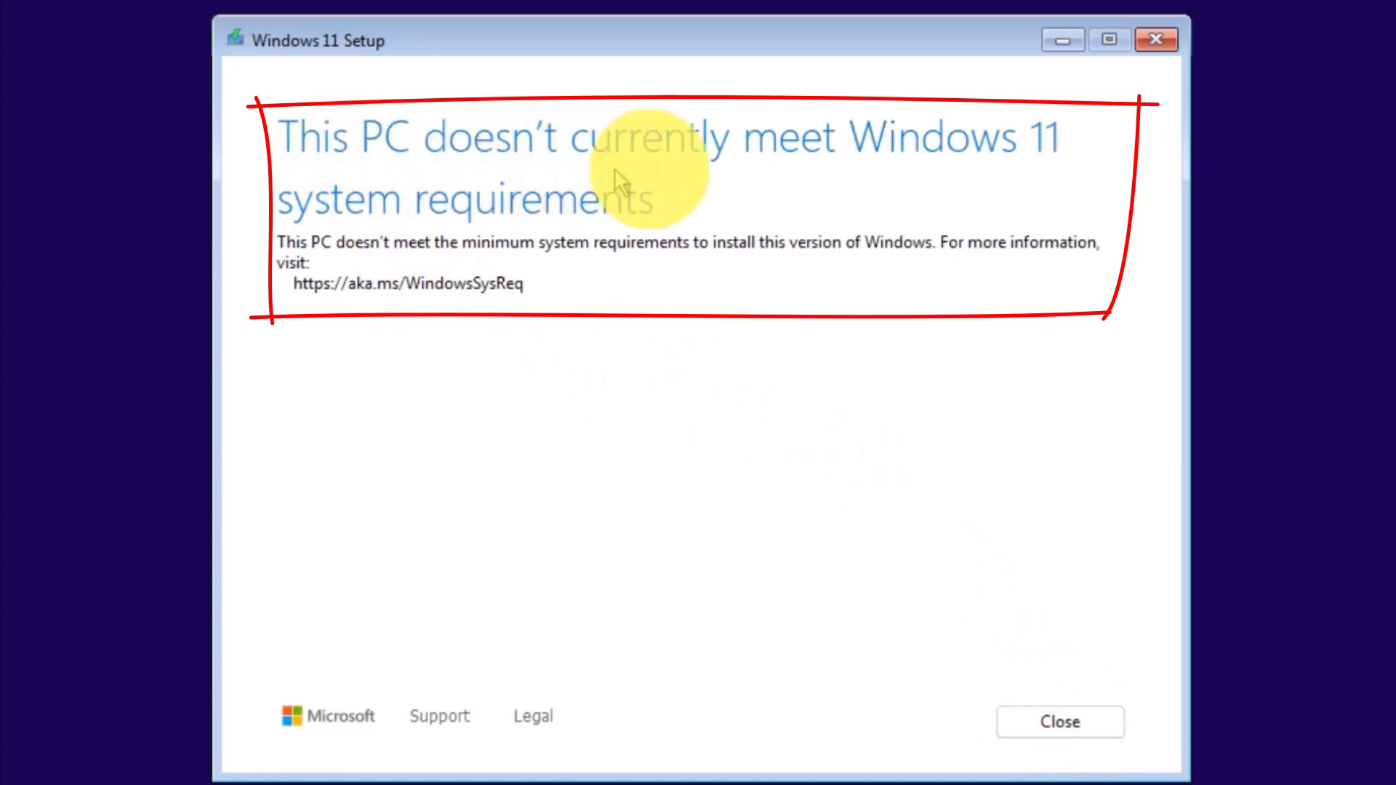
pyautogui.moveTo(1087, 193)
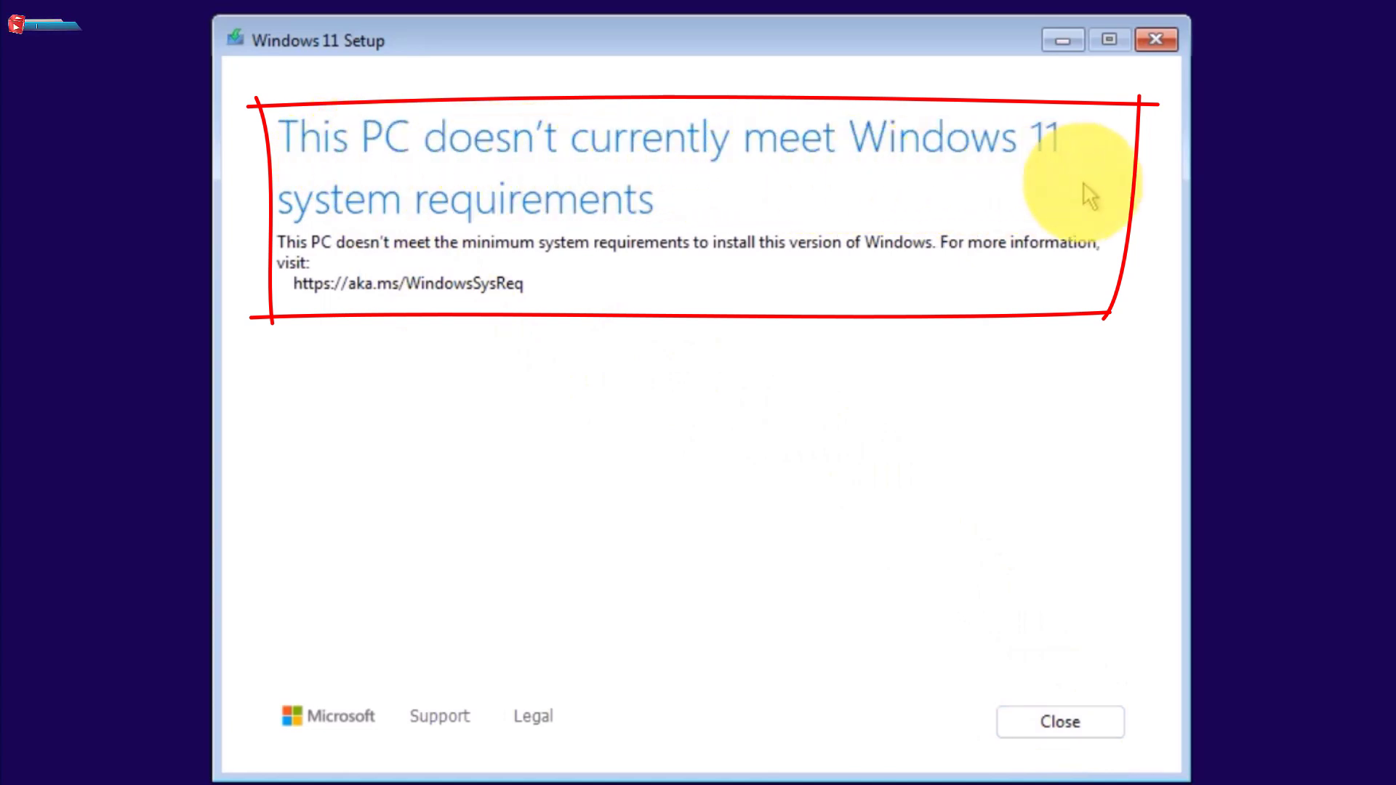
pyautogui.moveTo(428, 240)
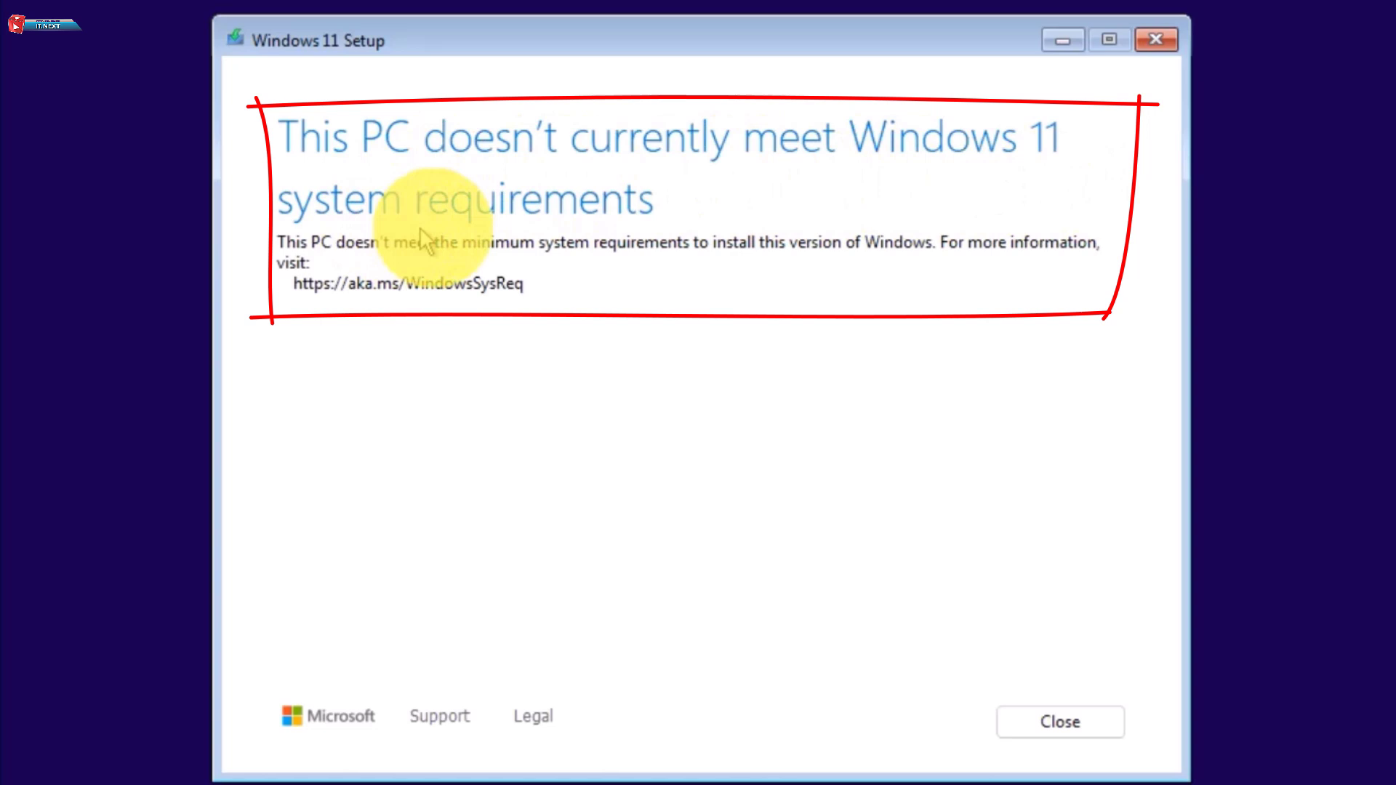
pyautogui.moveTo(766, 302)
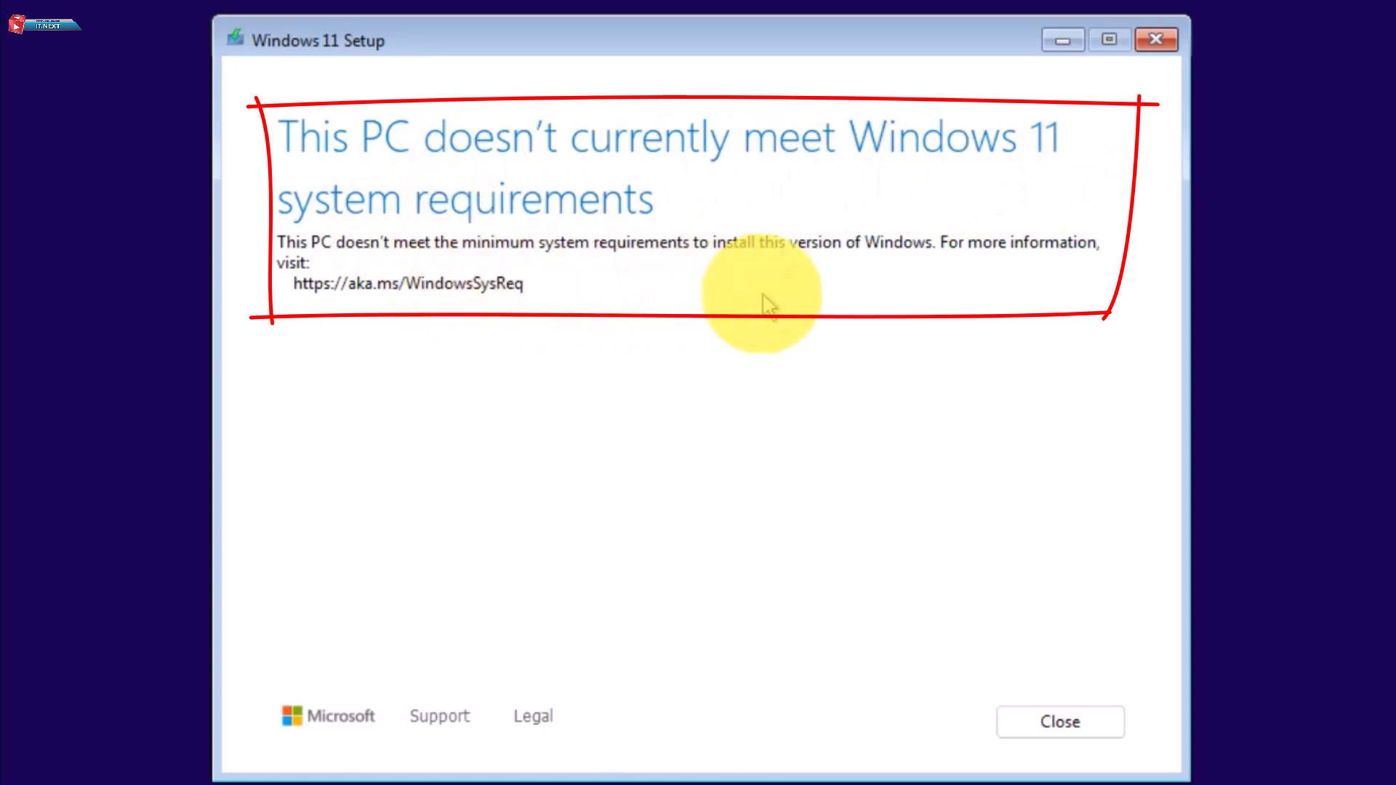
pyautogui.moveTo(1045, 503)
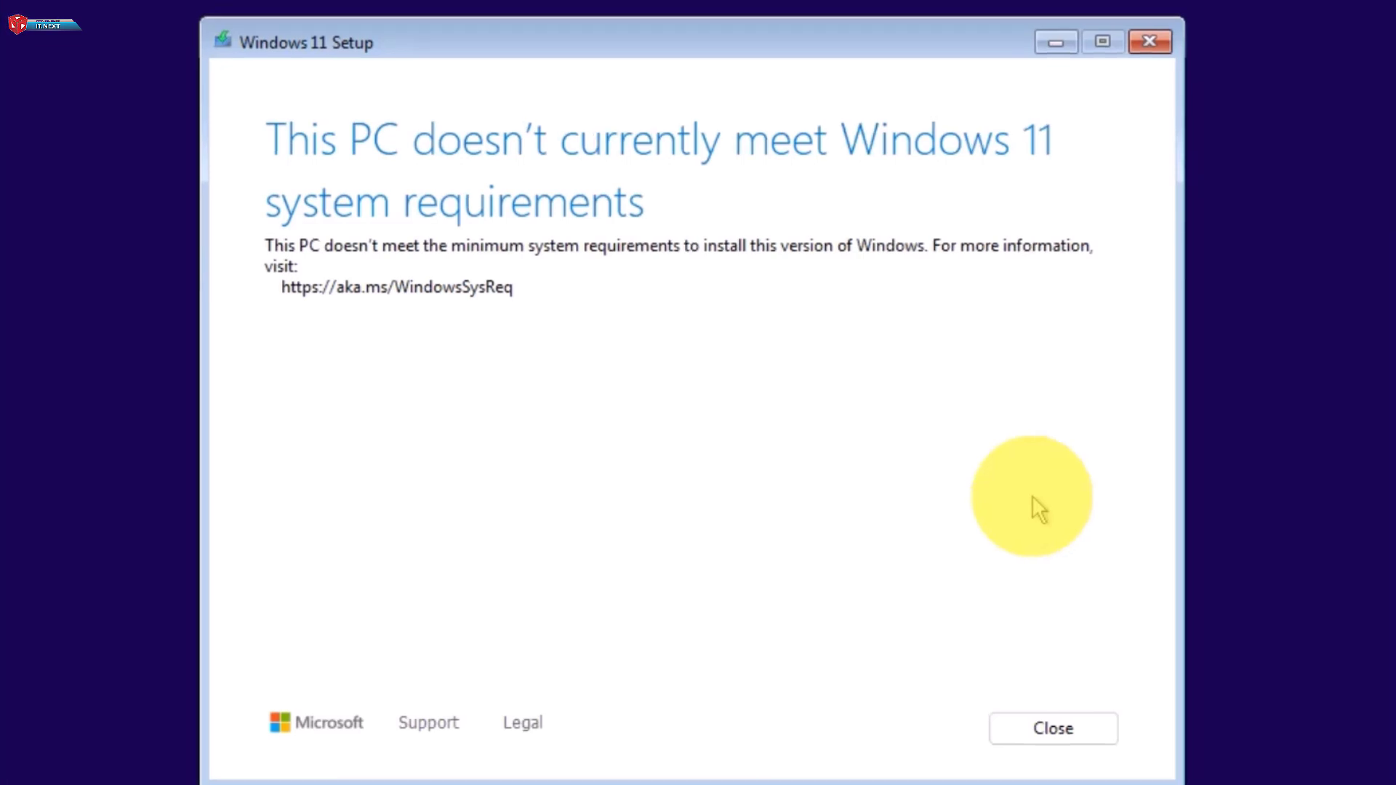
pyautogui.moveTo(1149, 42)
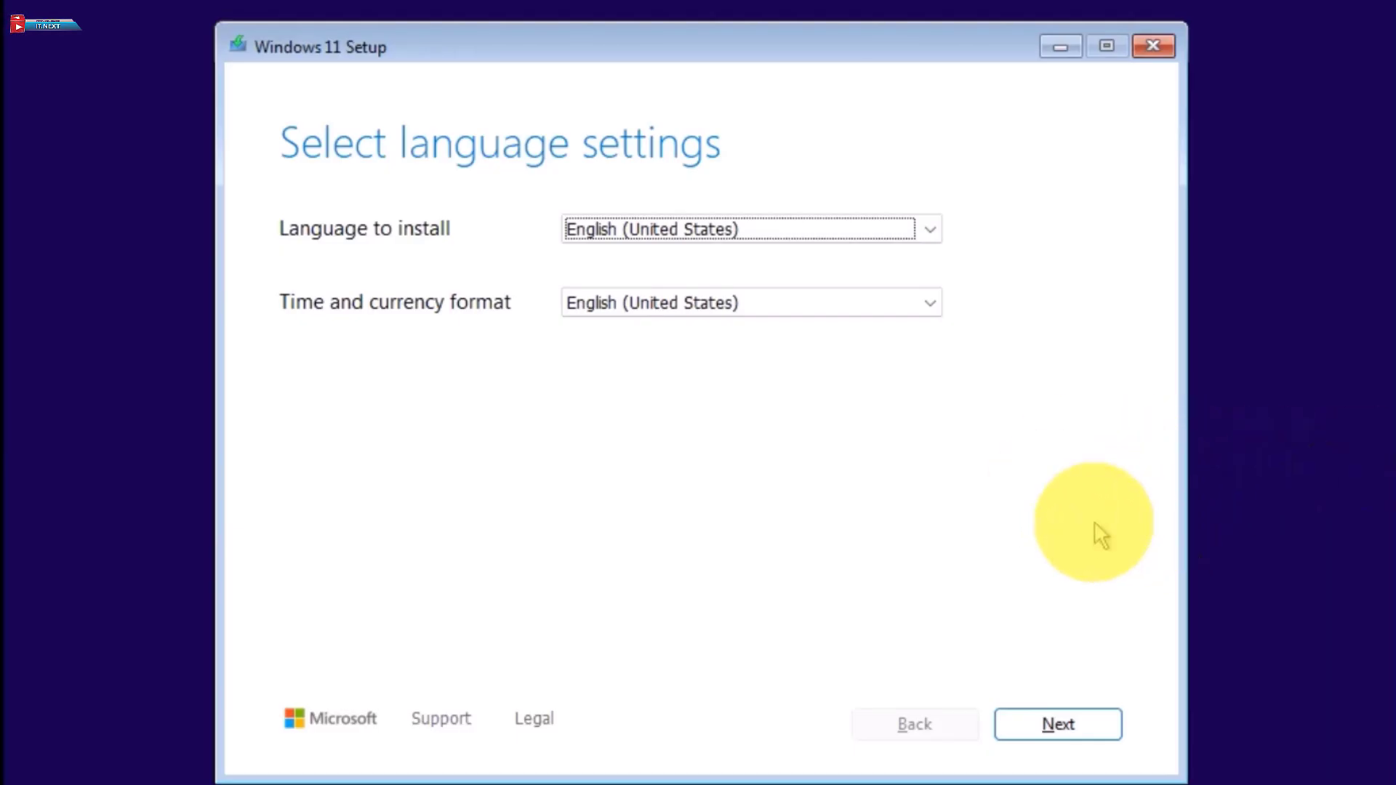
# Launch Registry Editor by running regedit from a Shift+F10 Command Prompt over Setup
pyautogui.press('Shift+F10')
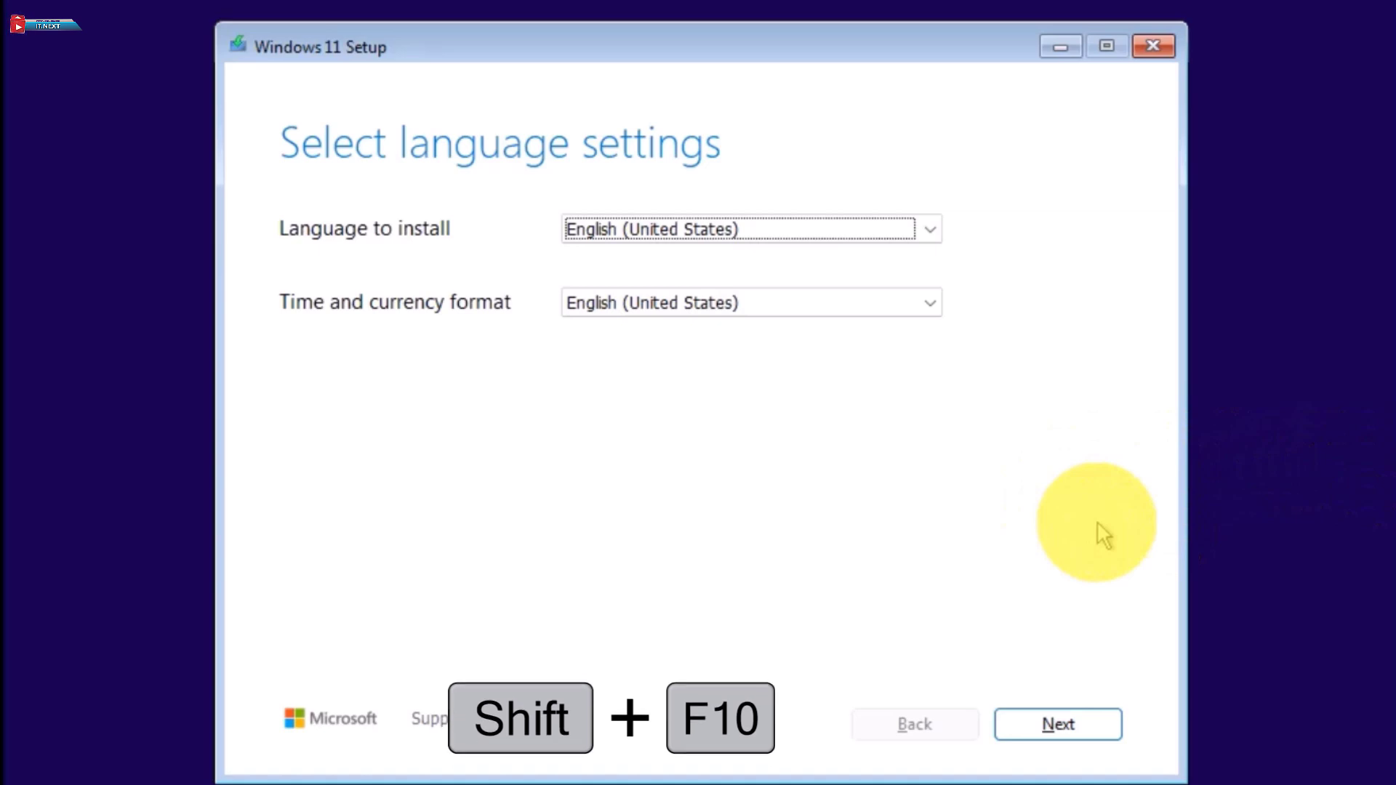
pyautogui.press('Shift+F10')
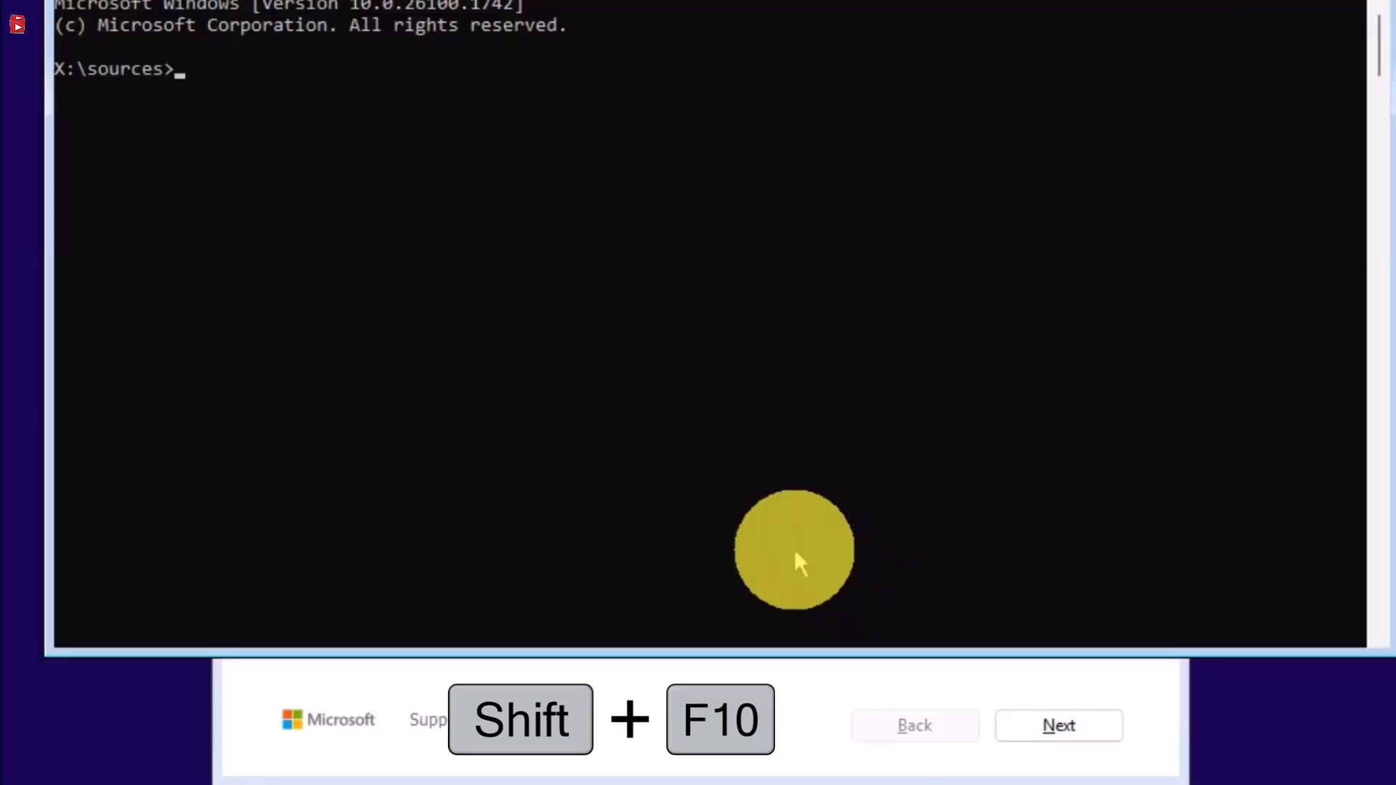
pyautogui.press('shift+f10')
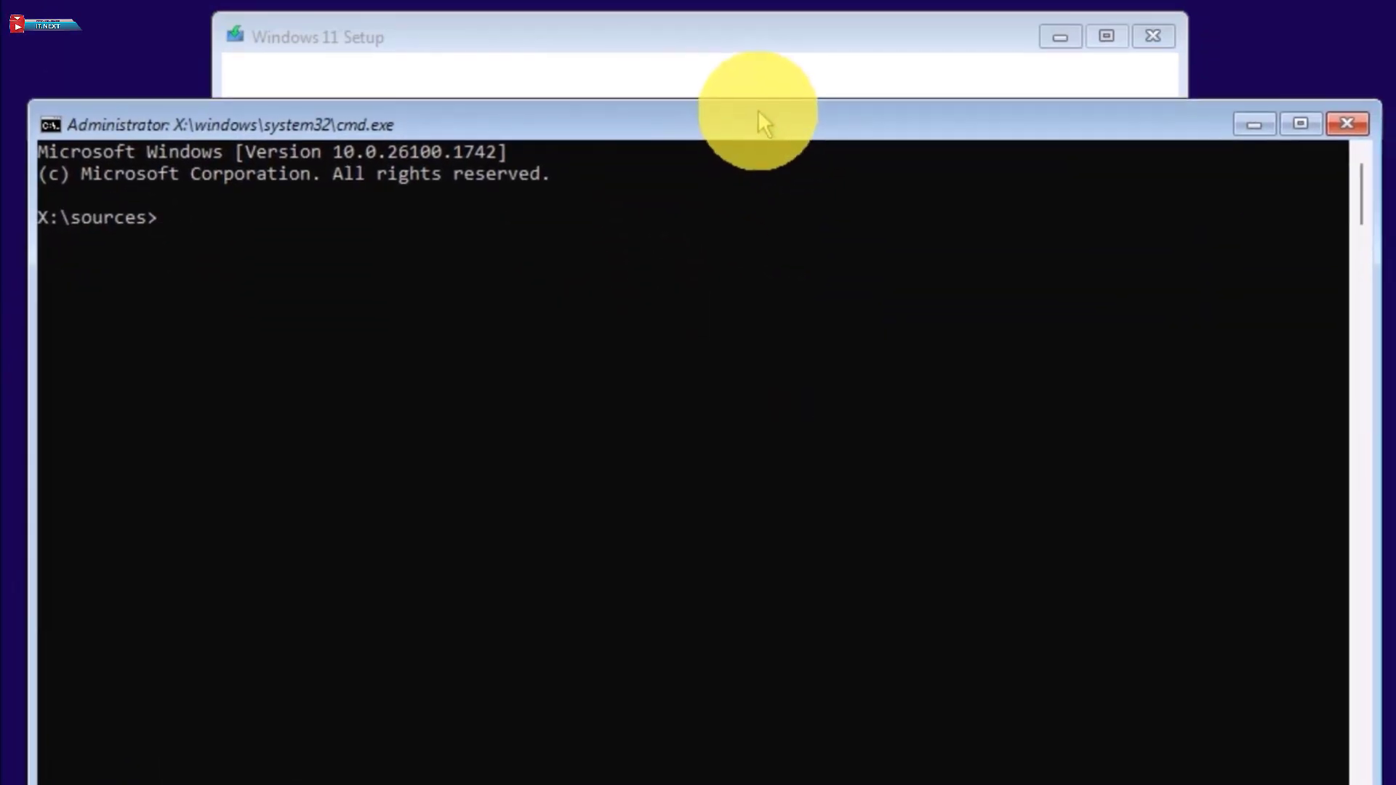
pyautogui.write('regedit')
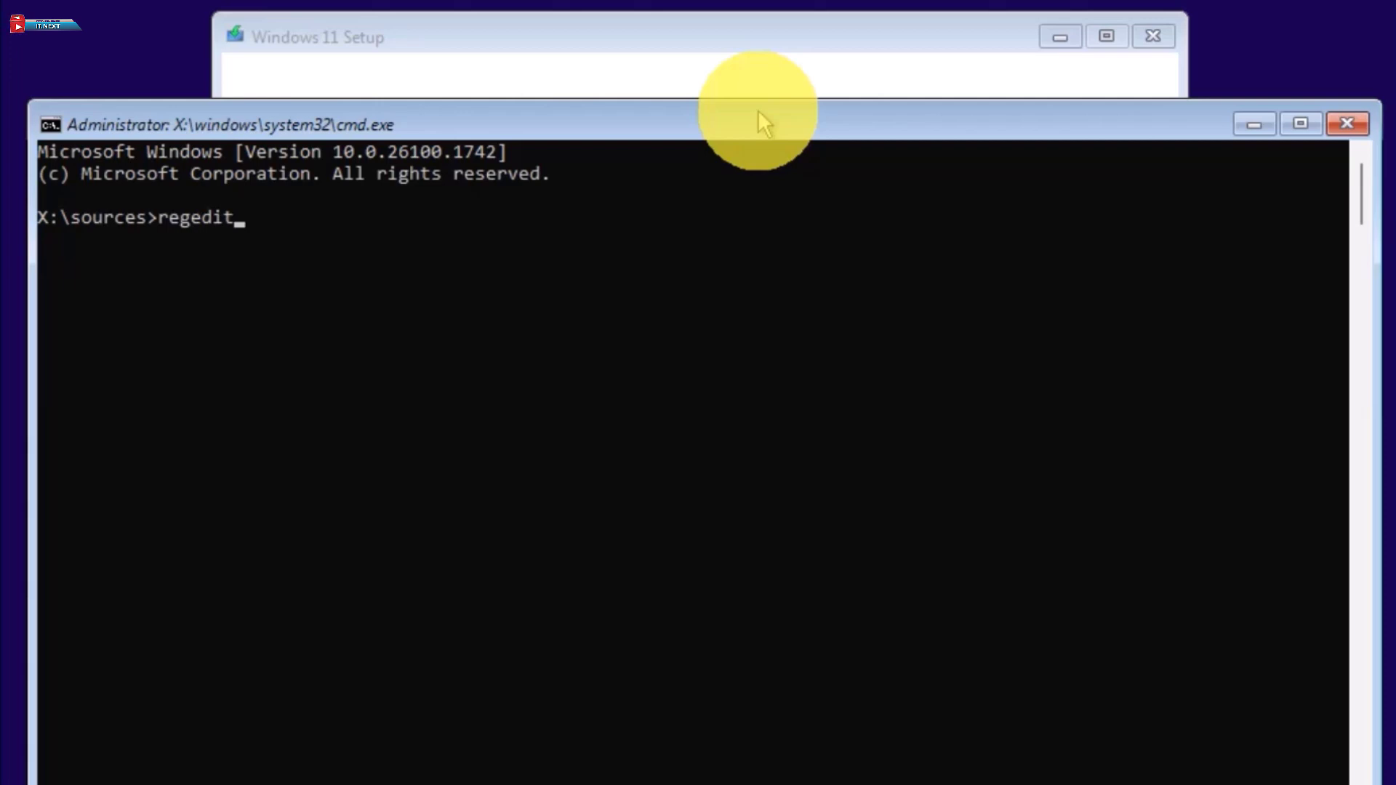
pyautogui.press('Return')
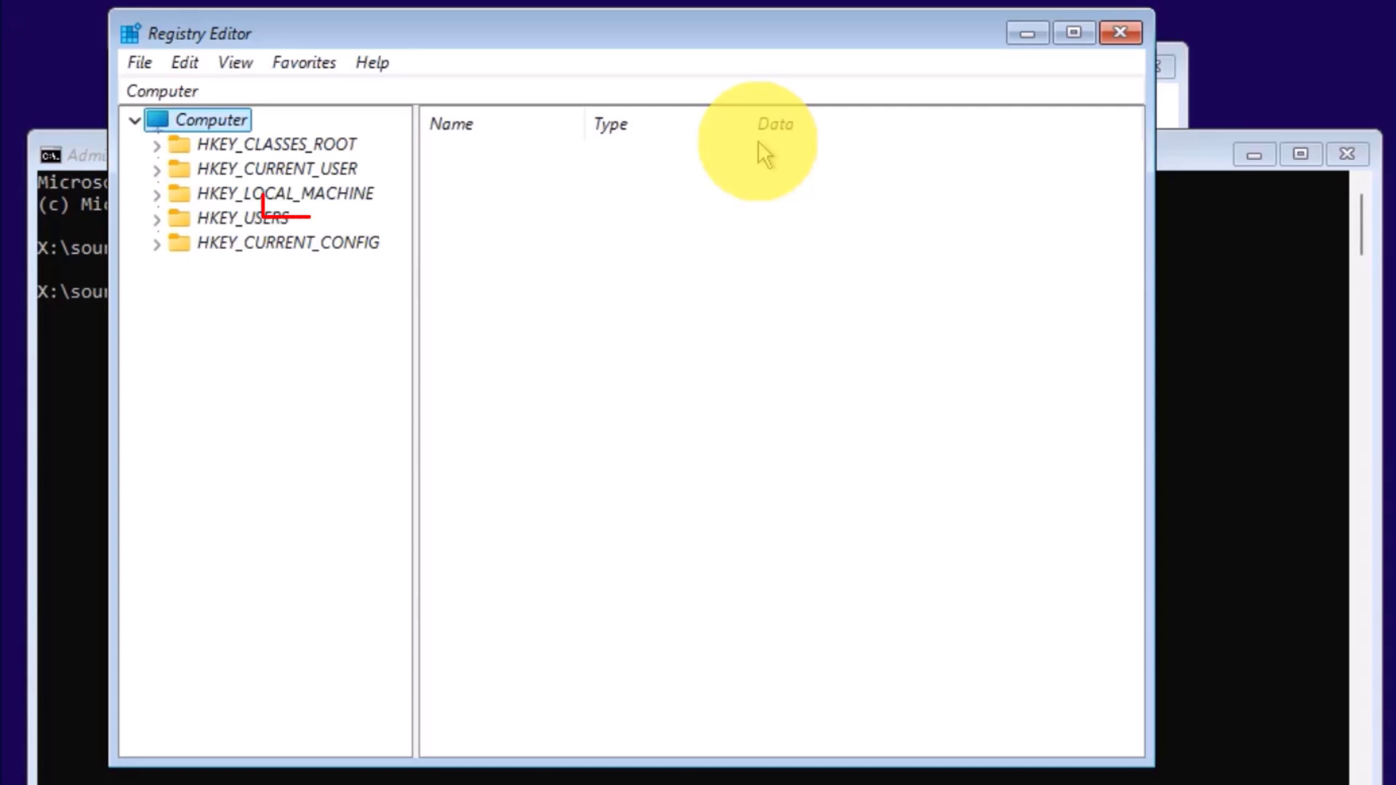
# Create a new key named Labconfig under HKEY_LOCAL_MACHINE\SYSTEM\Setup
pyautogui.click(283, 193)
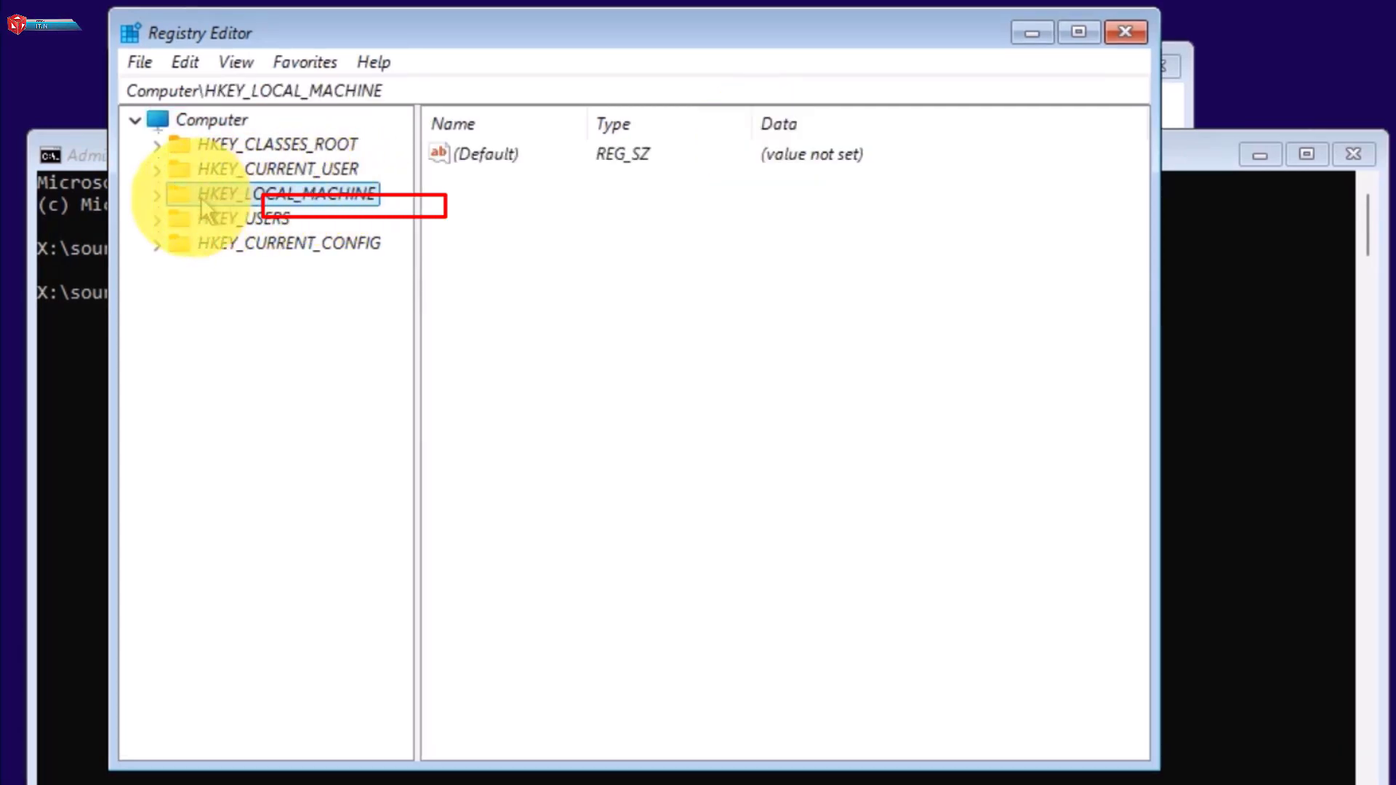
pyautogui.click(157, 194)
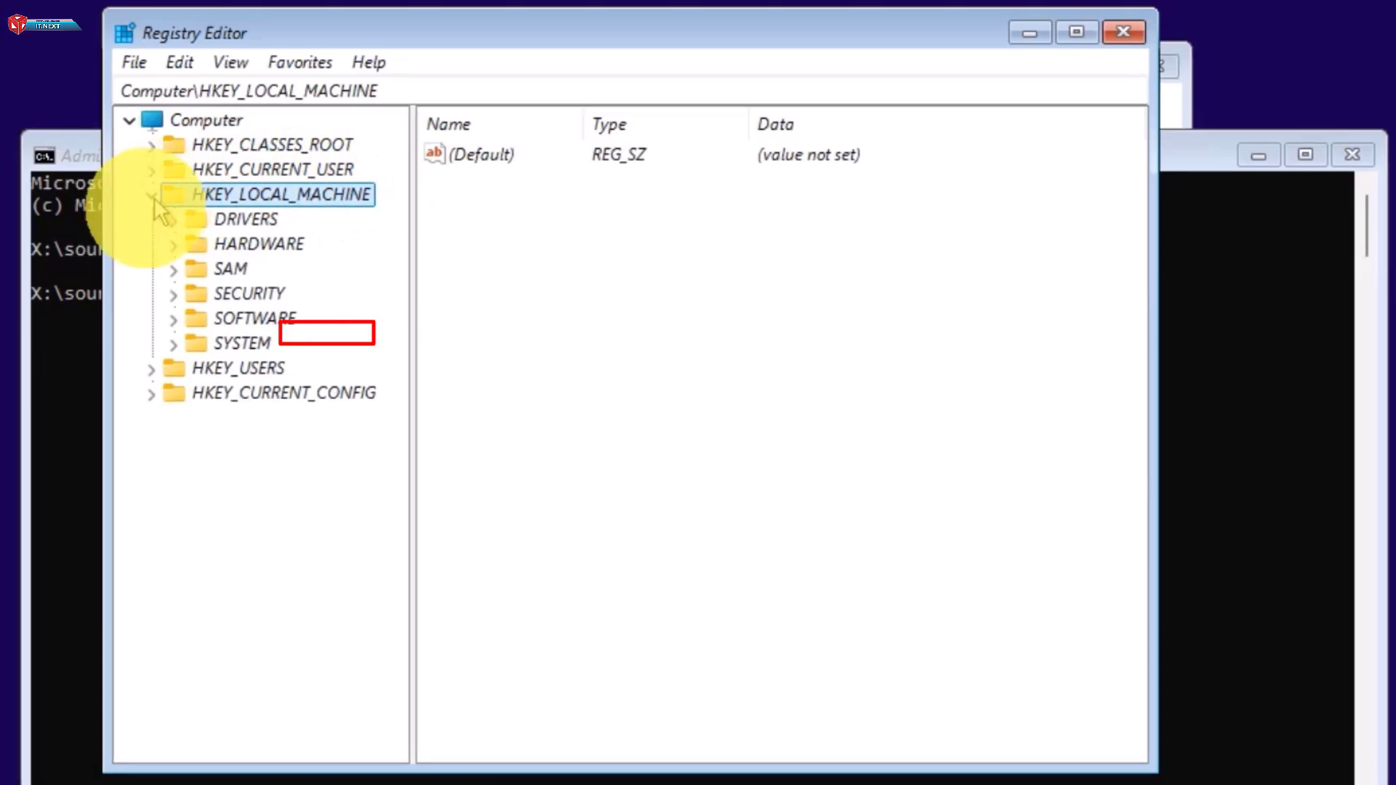
pyautogui.click(174, 343)
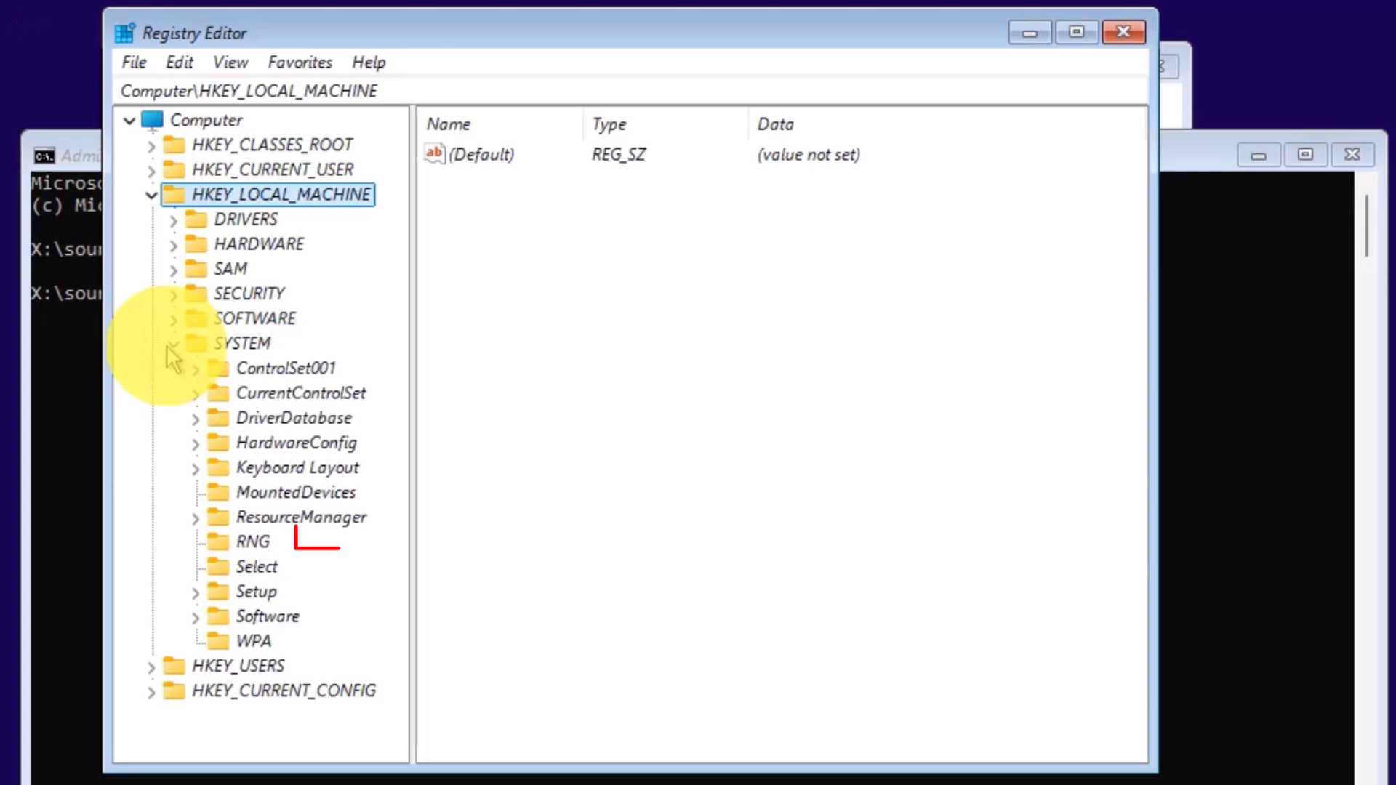
pyautogui.click(256, 590)
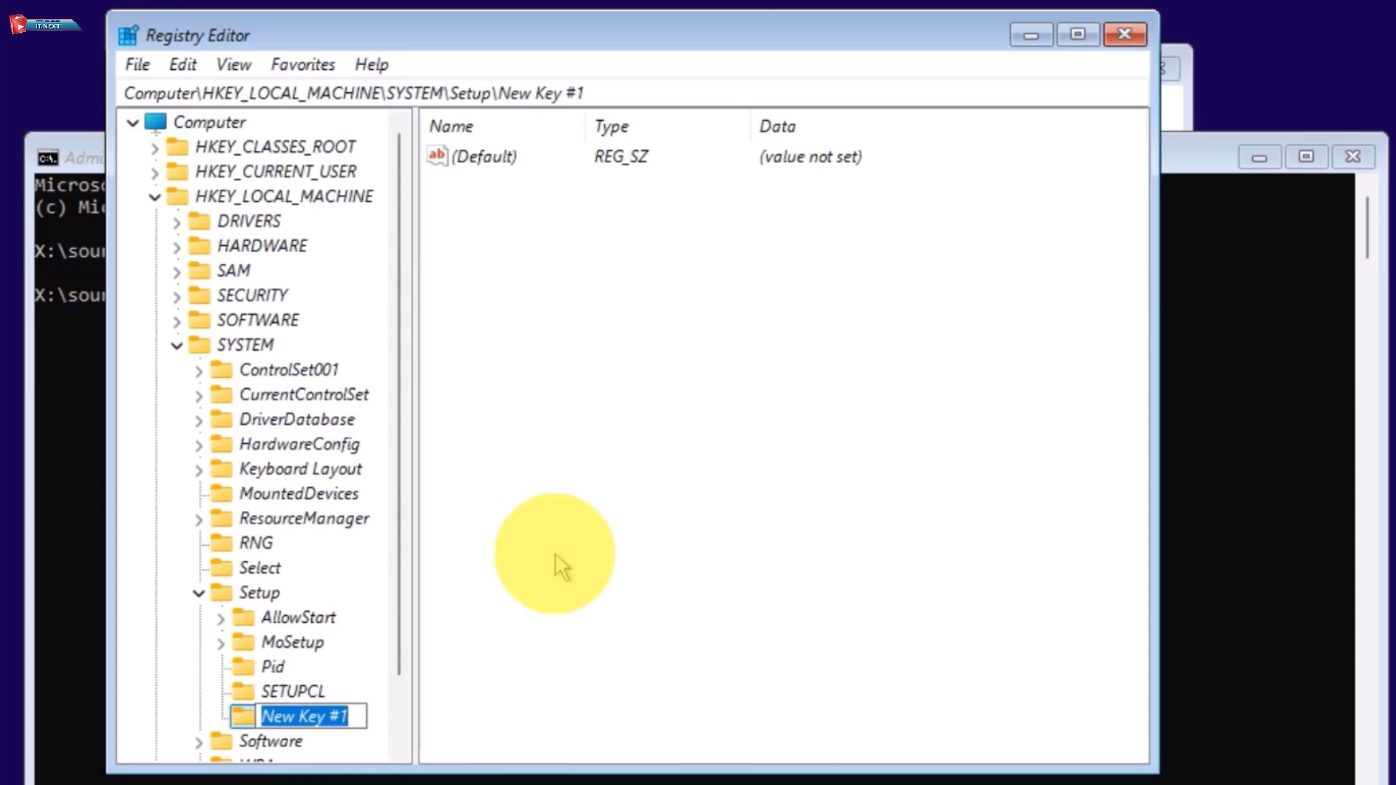
pyautogui.write('Labconfig')
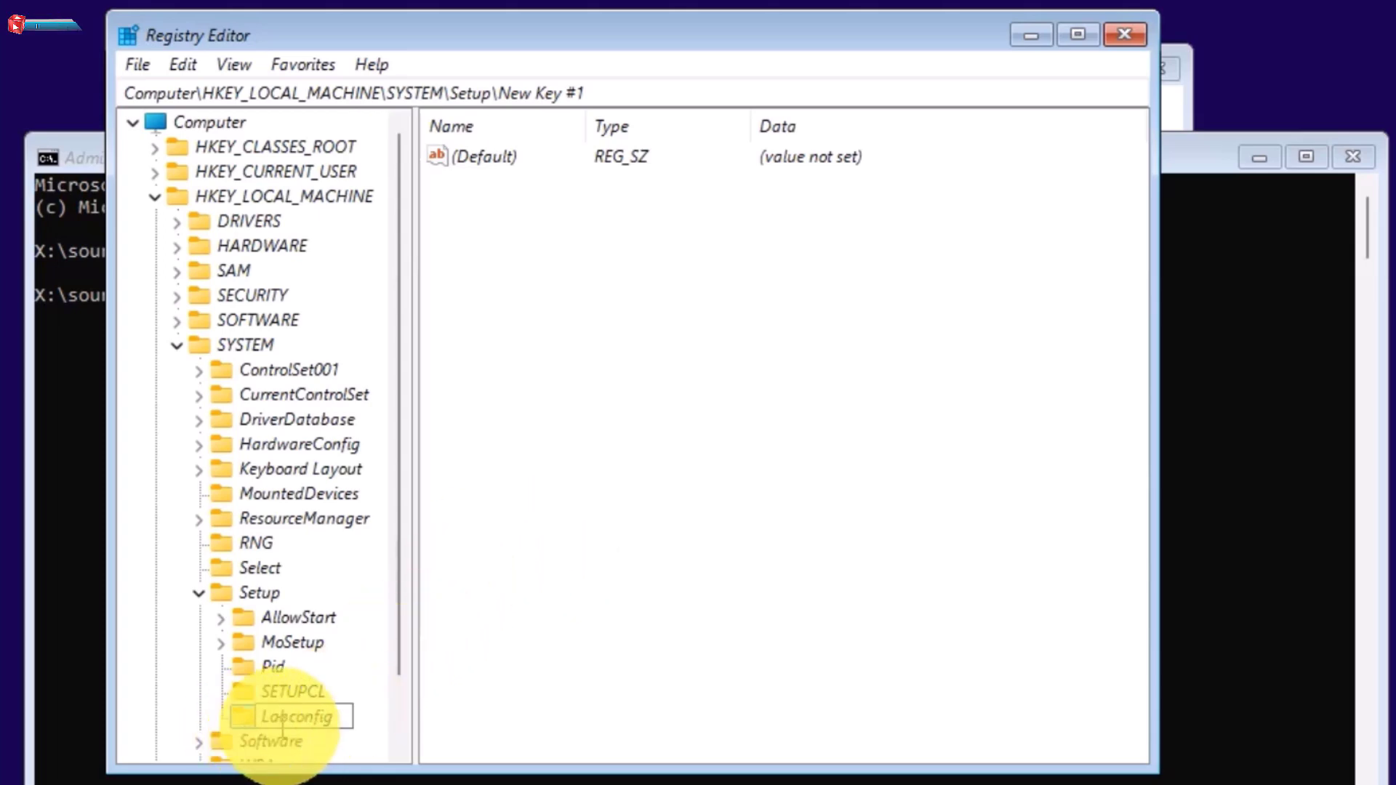
pyautogui.click(297, 717)
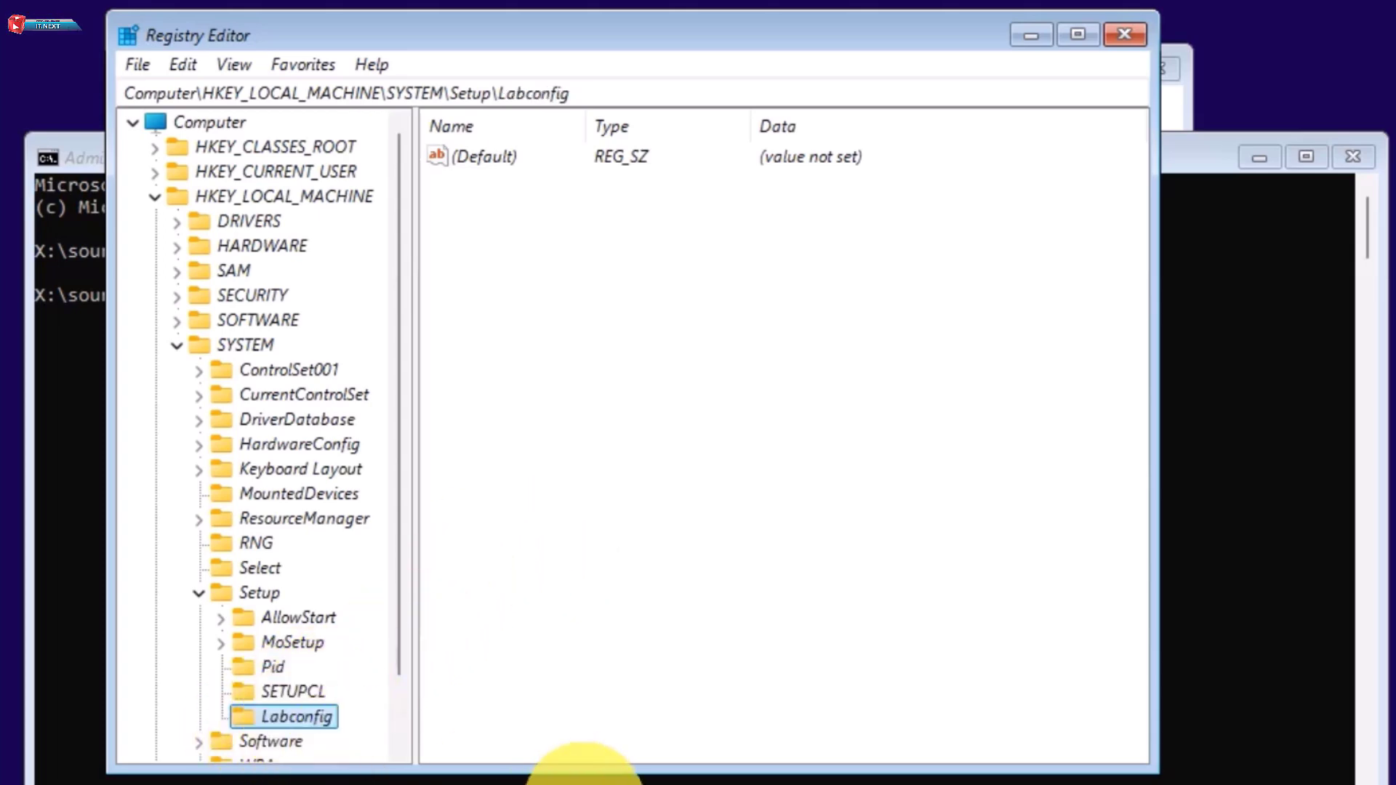
# Add a DWORD value BypassCPUCheck to Labconfig and set it to 1
pyautogui.rightClick(676, 341)
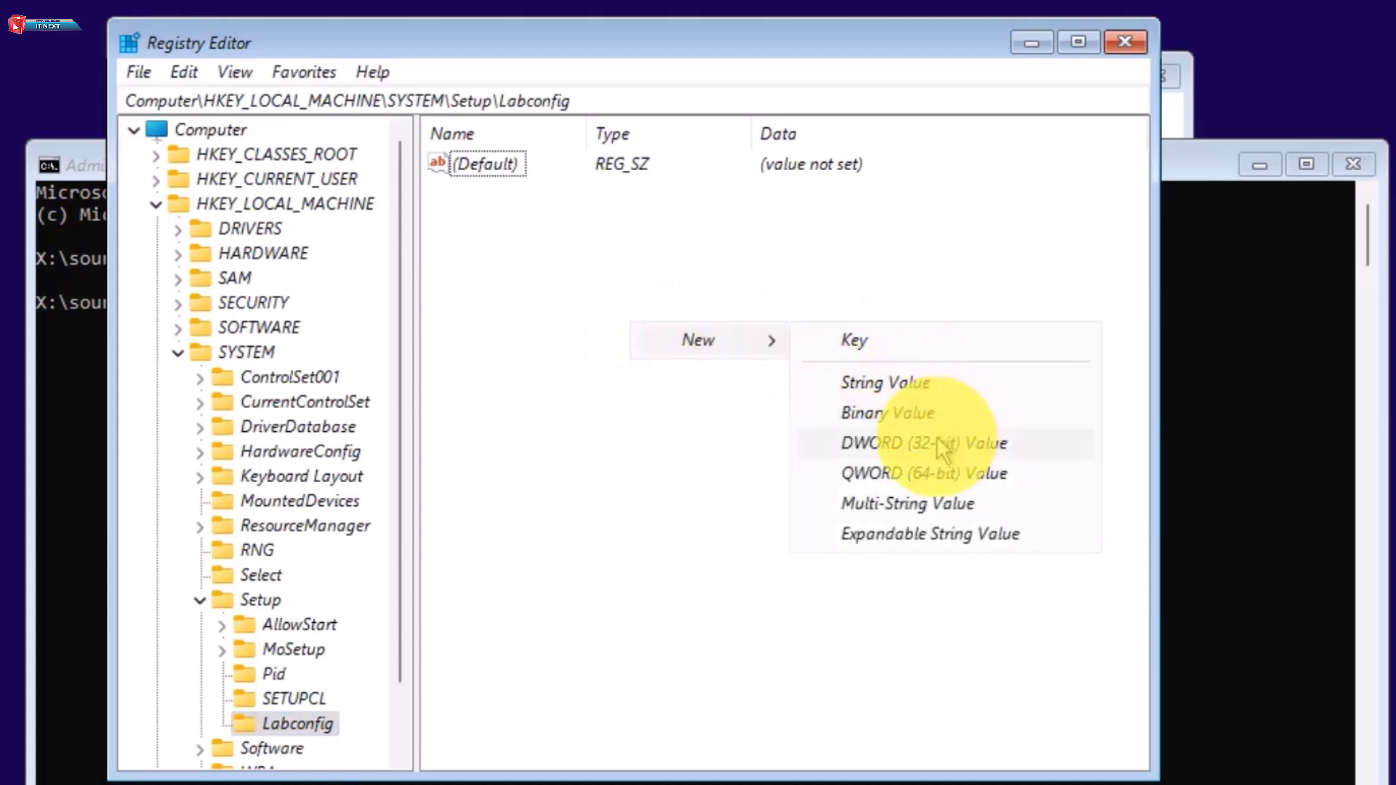
pyautogui.click(922, 442)
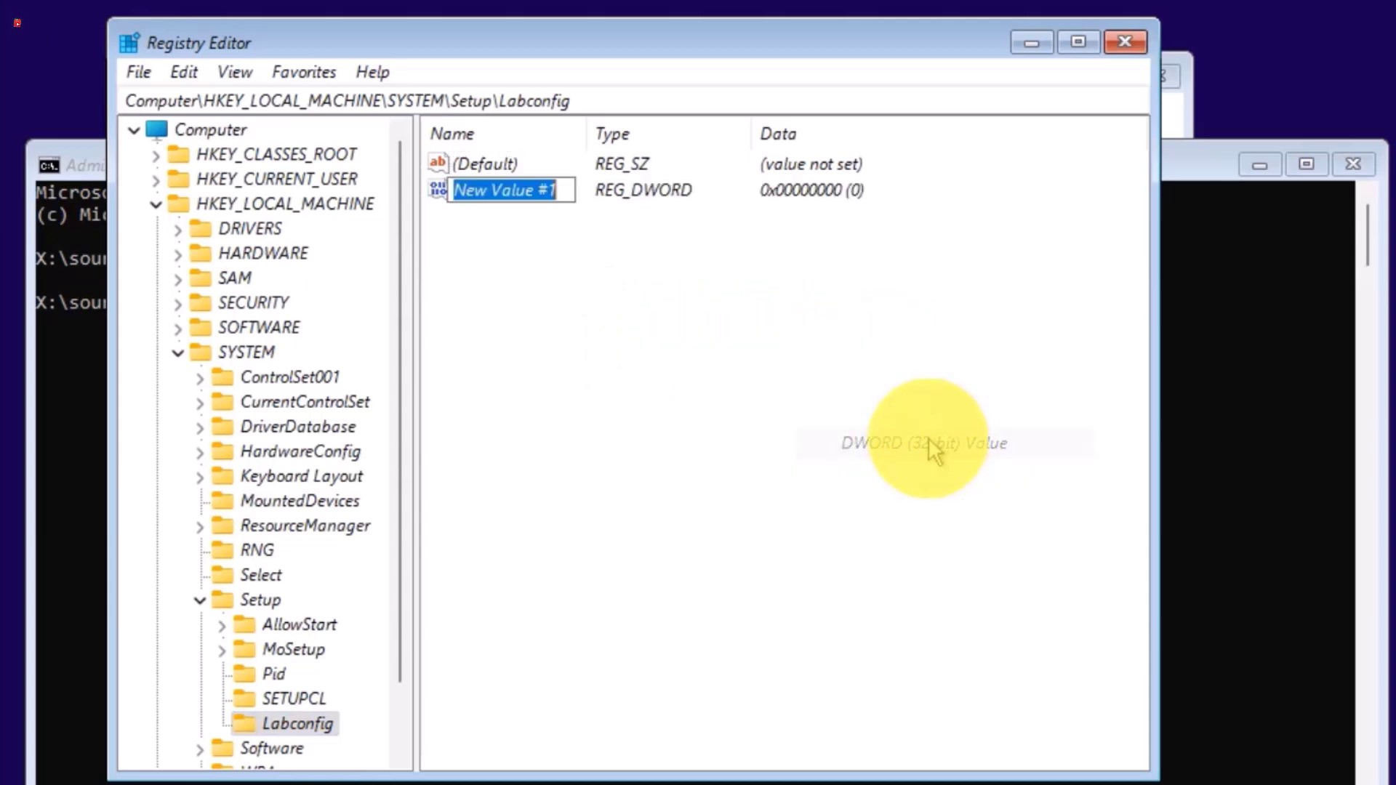
pyautogui.write('B')
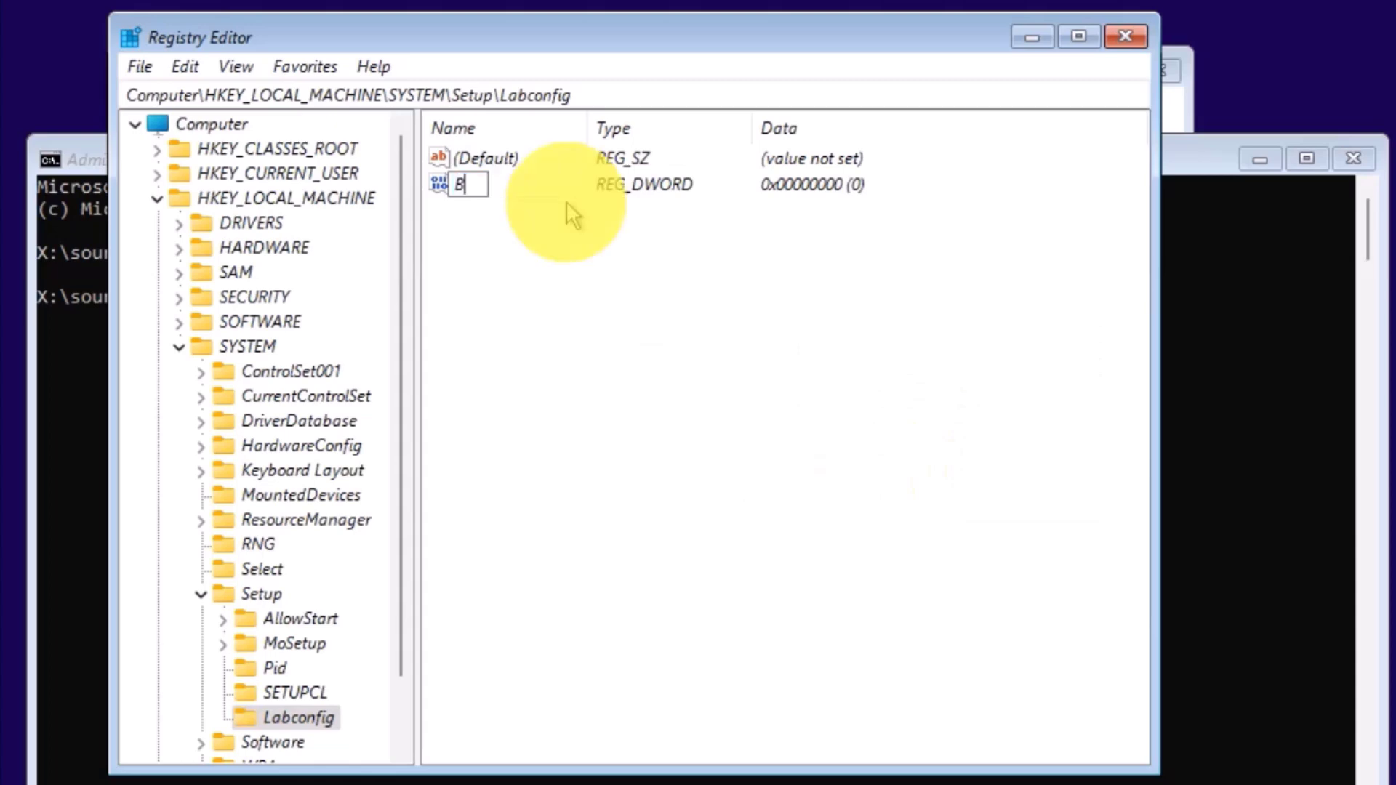
pyautogui.write('ypassCPUCheck')
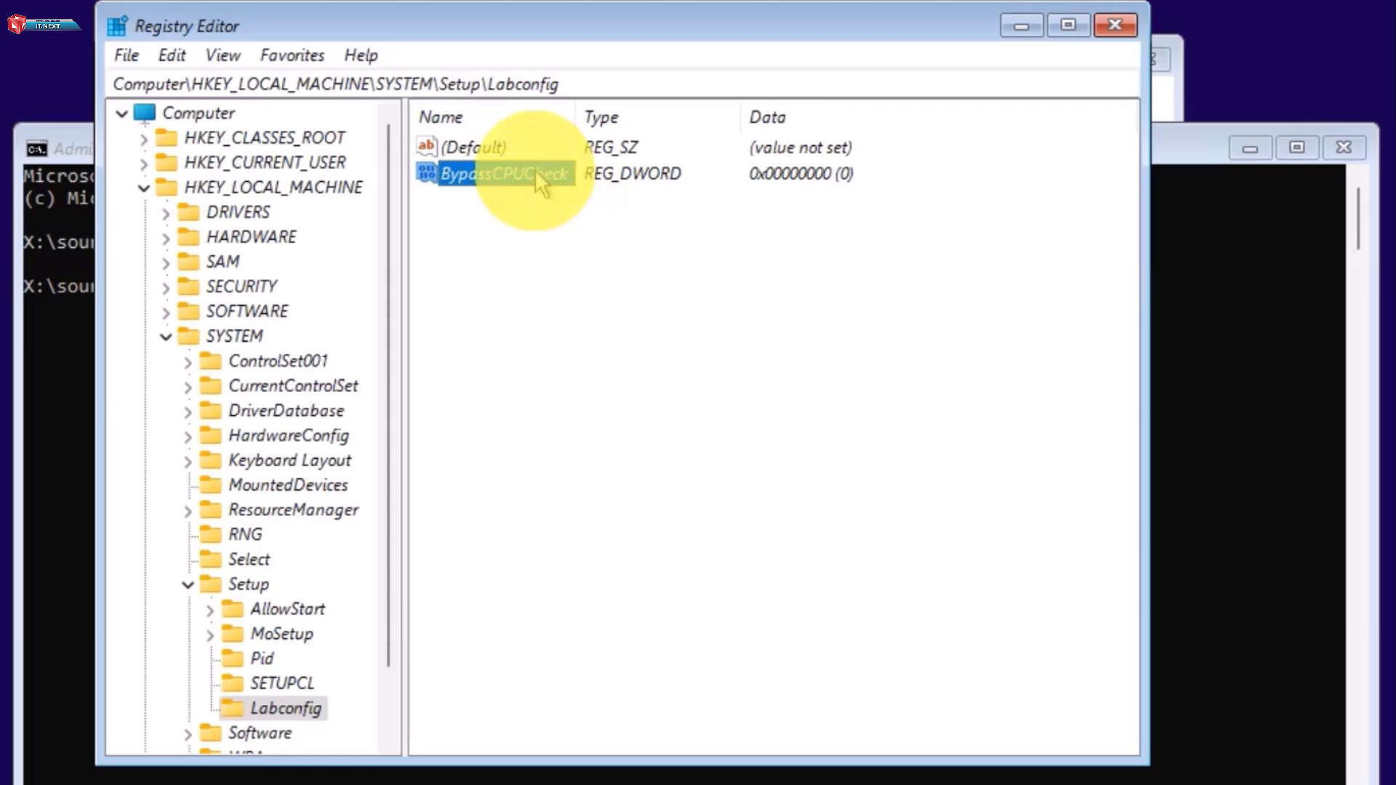
pyautogui.doubleClick(504, 173)
pyautogui.write('1')
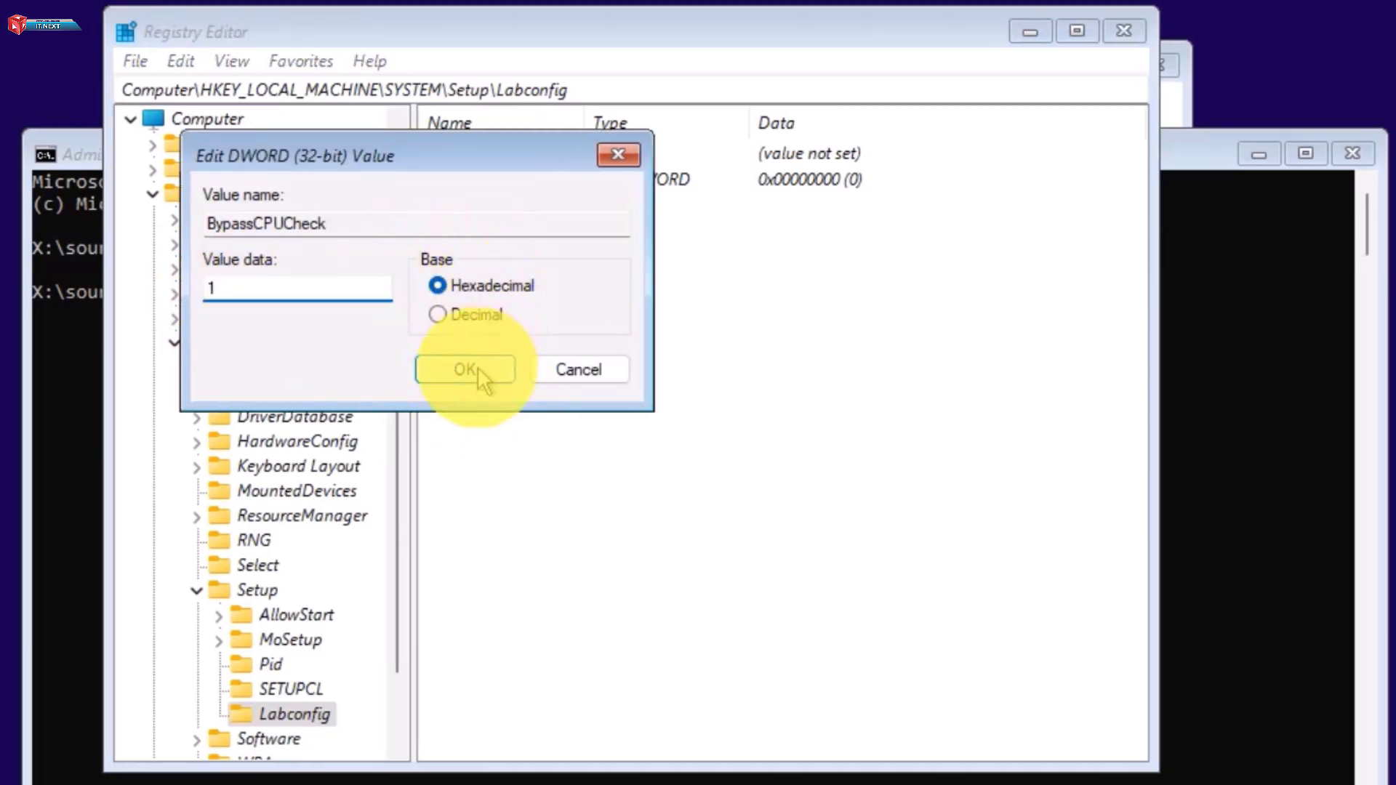
pyautogui.click(464, 368)
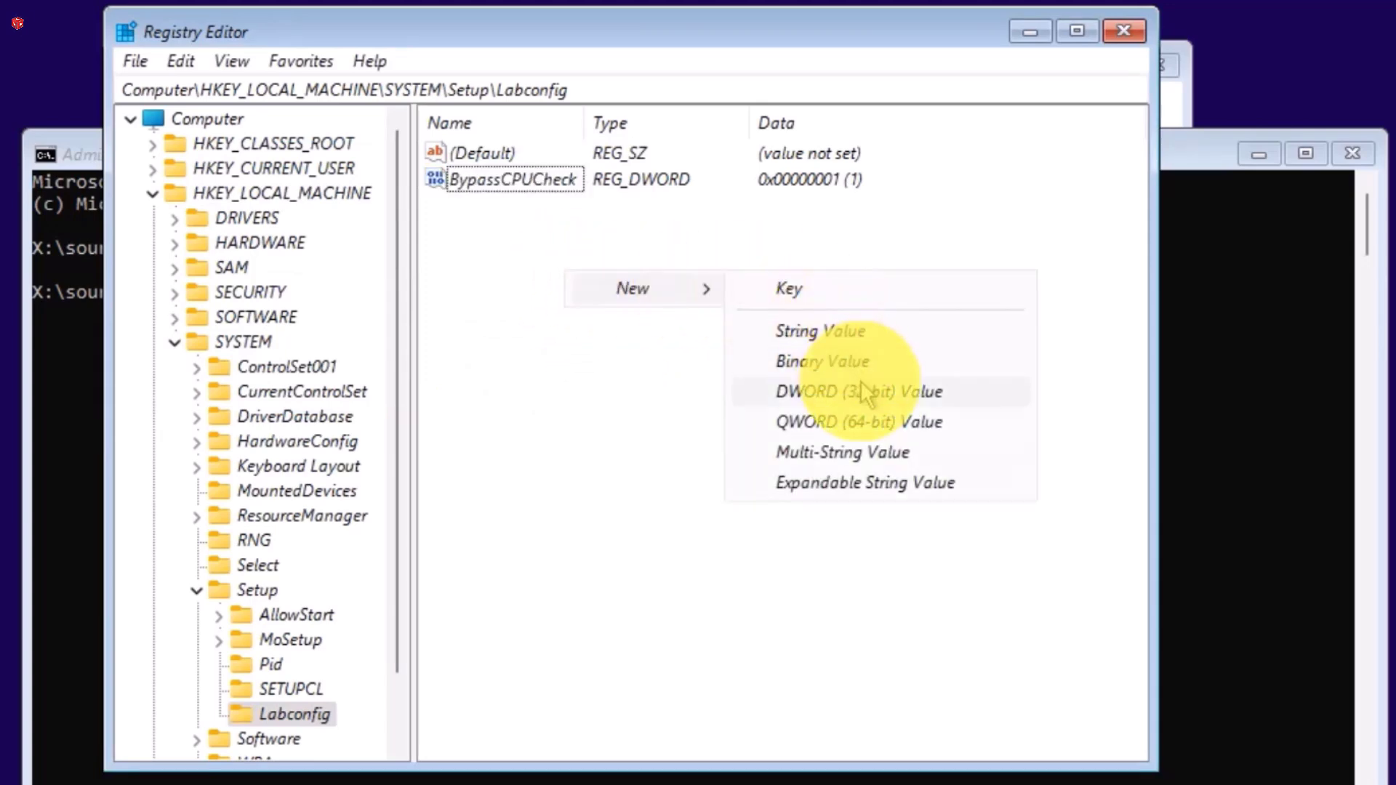
# Add a DWORD value BypassSecureBoot to Labconfig and set it to 1
pyautogui.click(860, 391)
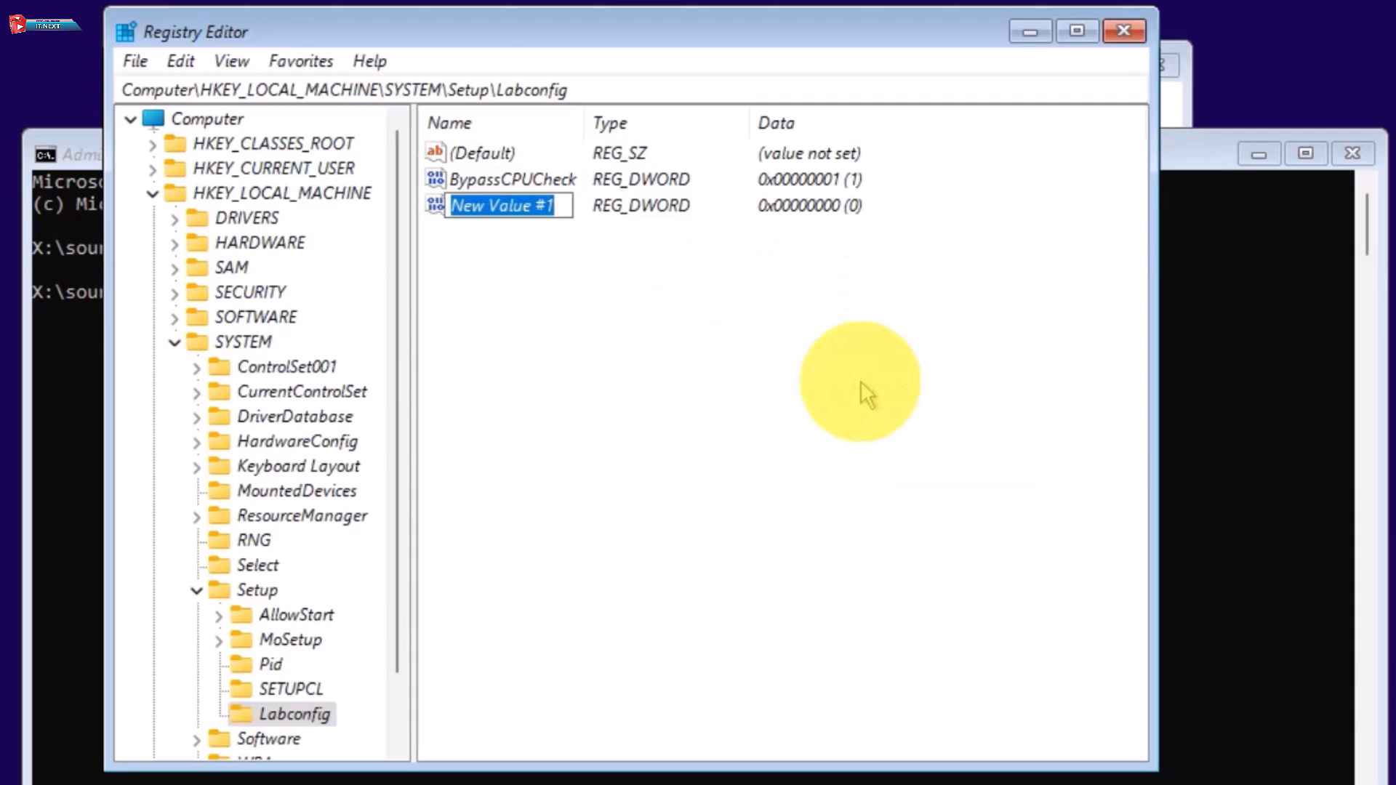
pyautogui.write('BypassSecureBoot')
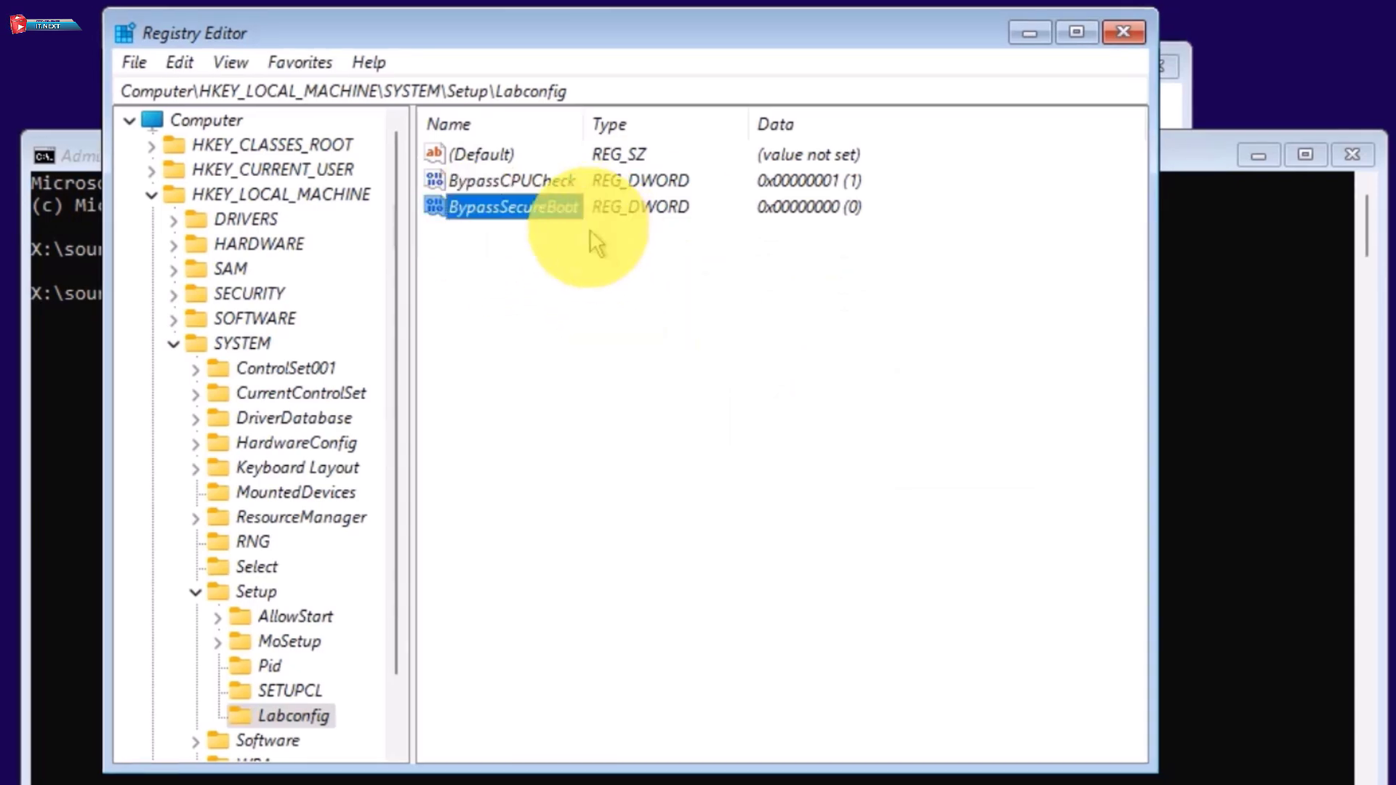
pyautogui.doubleClick(514, 207)
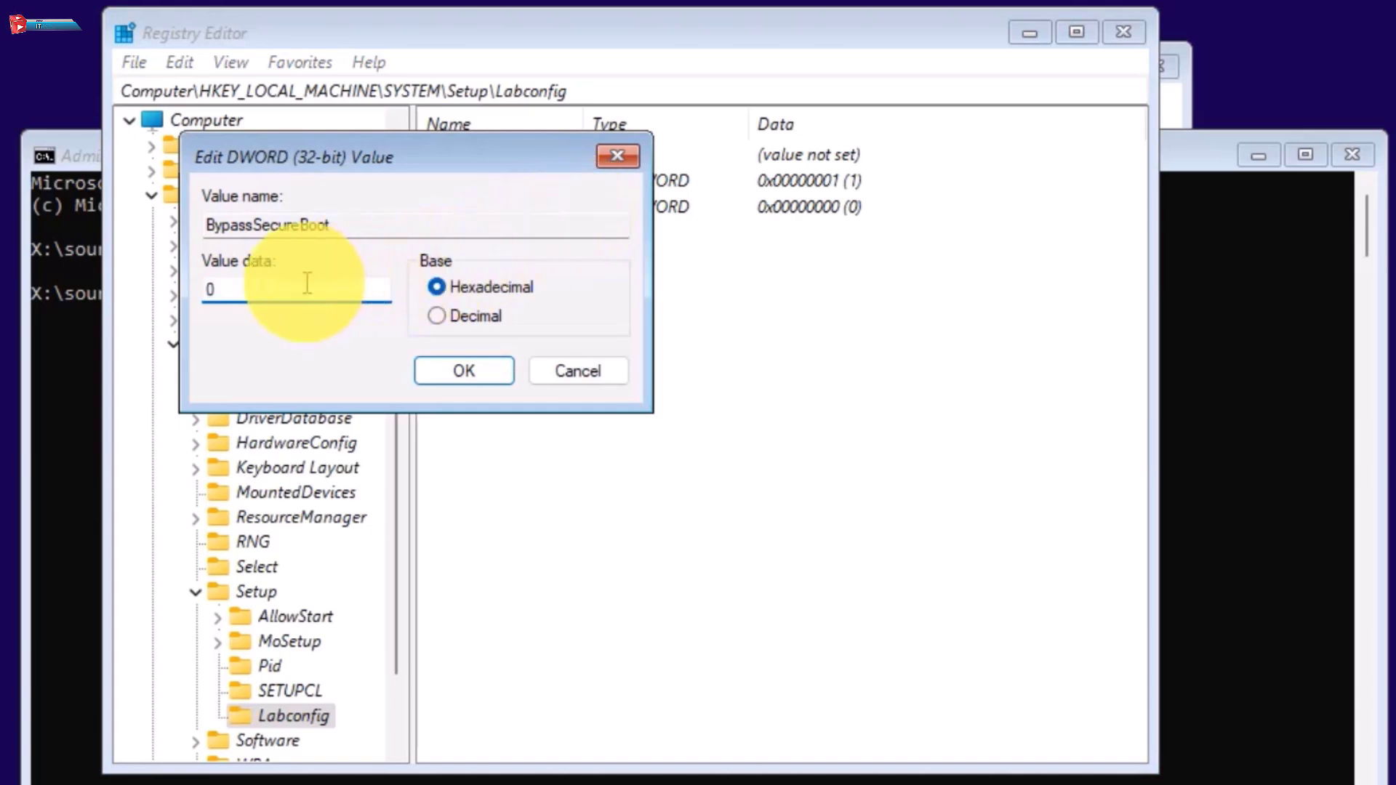
pyautogui.write('1')
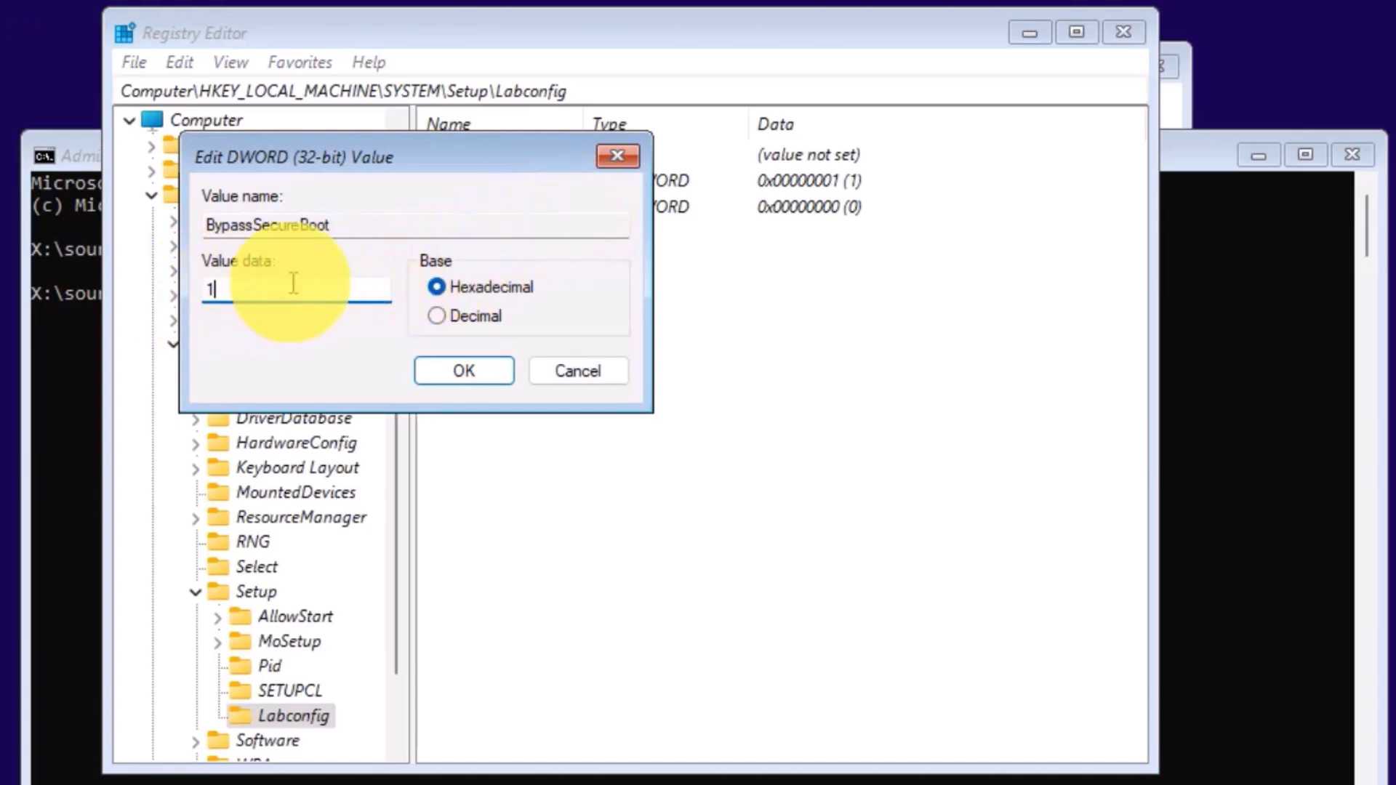
pyautogui.click(462, 371)
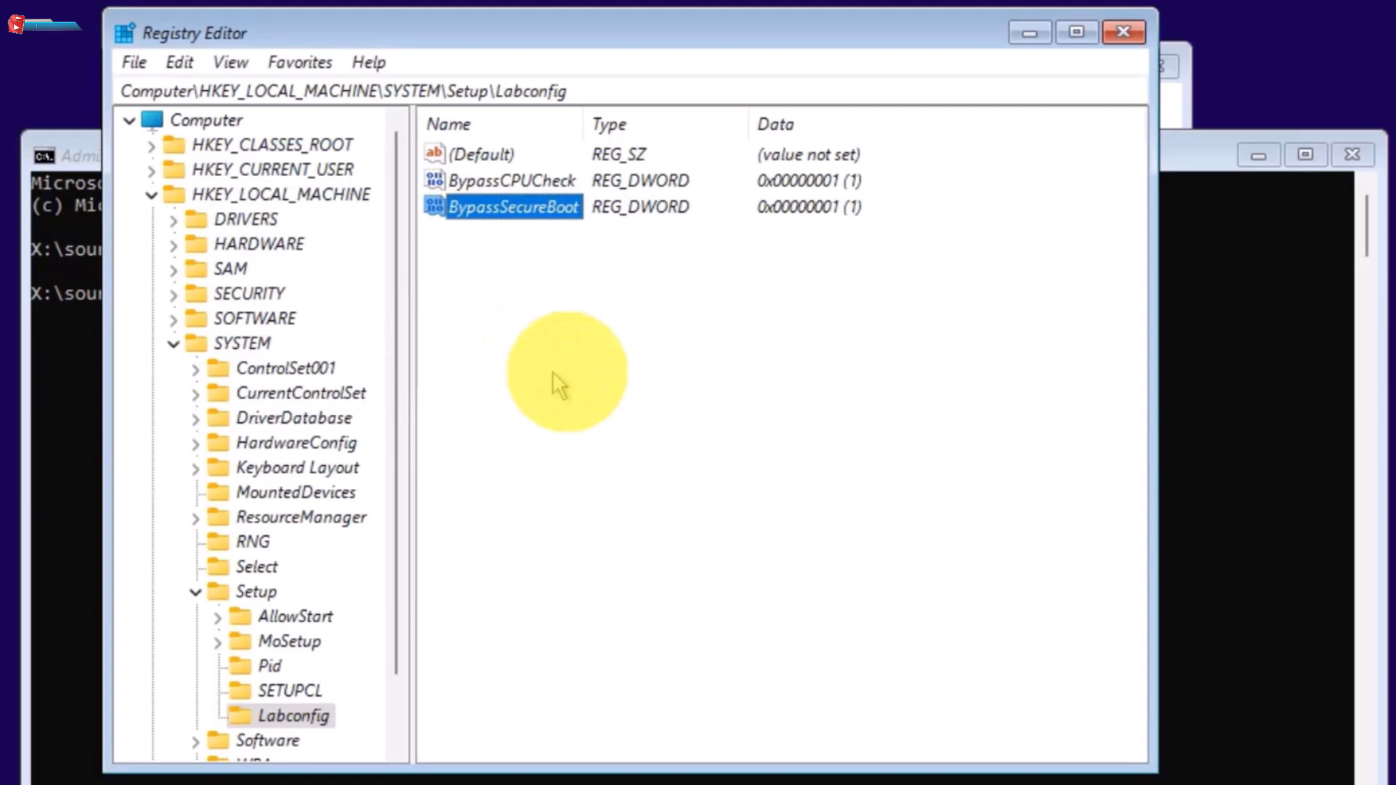
# Add a DWORD value BypassTPMCheck set to 1, then close Registry Editor back to Setup
pyautogui.rightClick(561, 369)
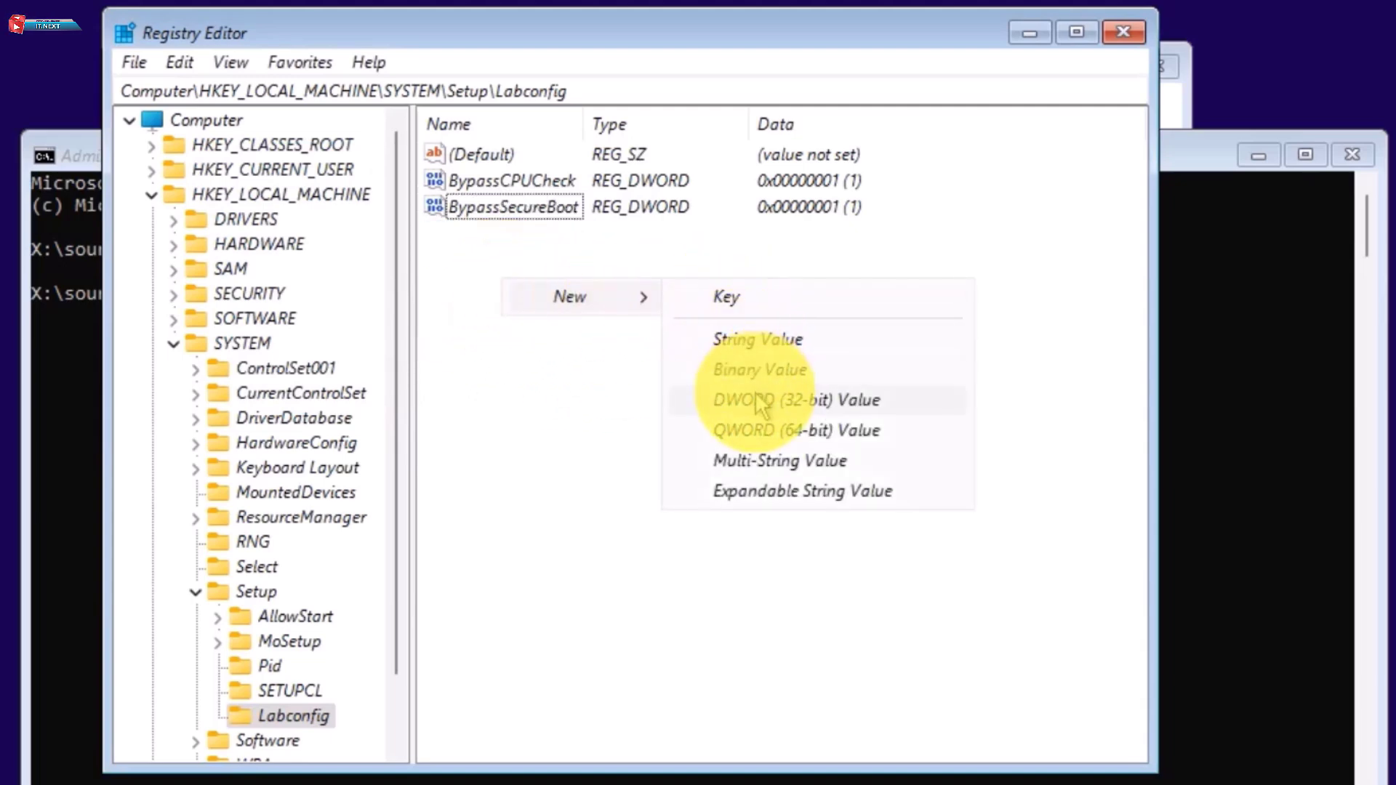
pyautogui.click(796, 400)
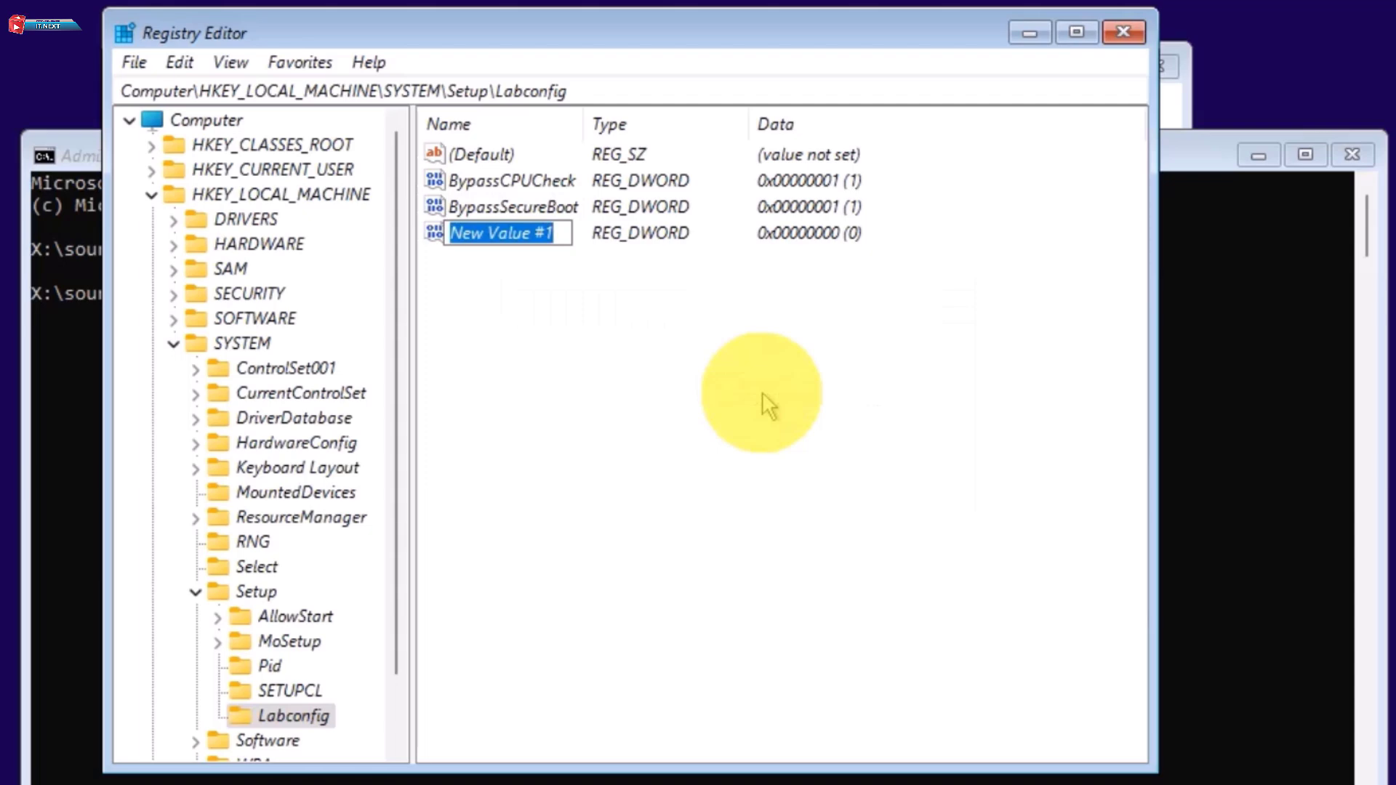
pyautogui.write('BypassTPMCheck')
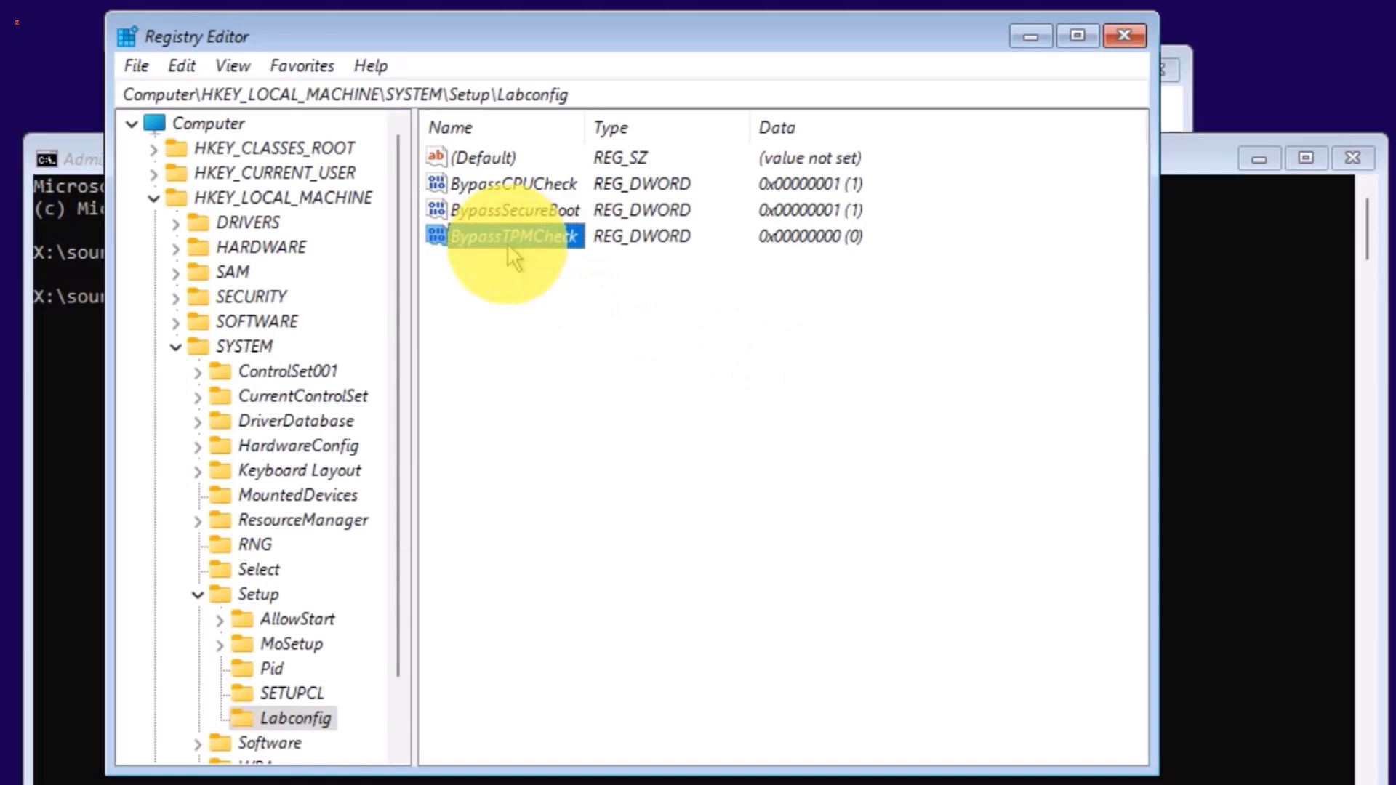
pyautogui.doubleClick(512, 235)
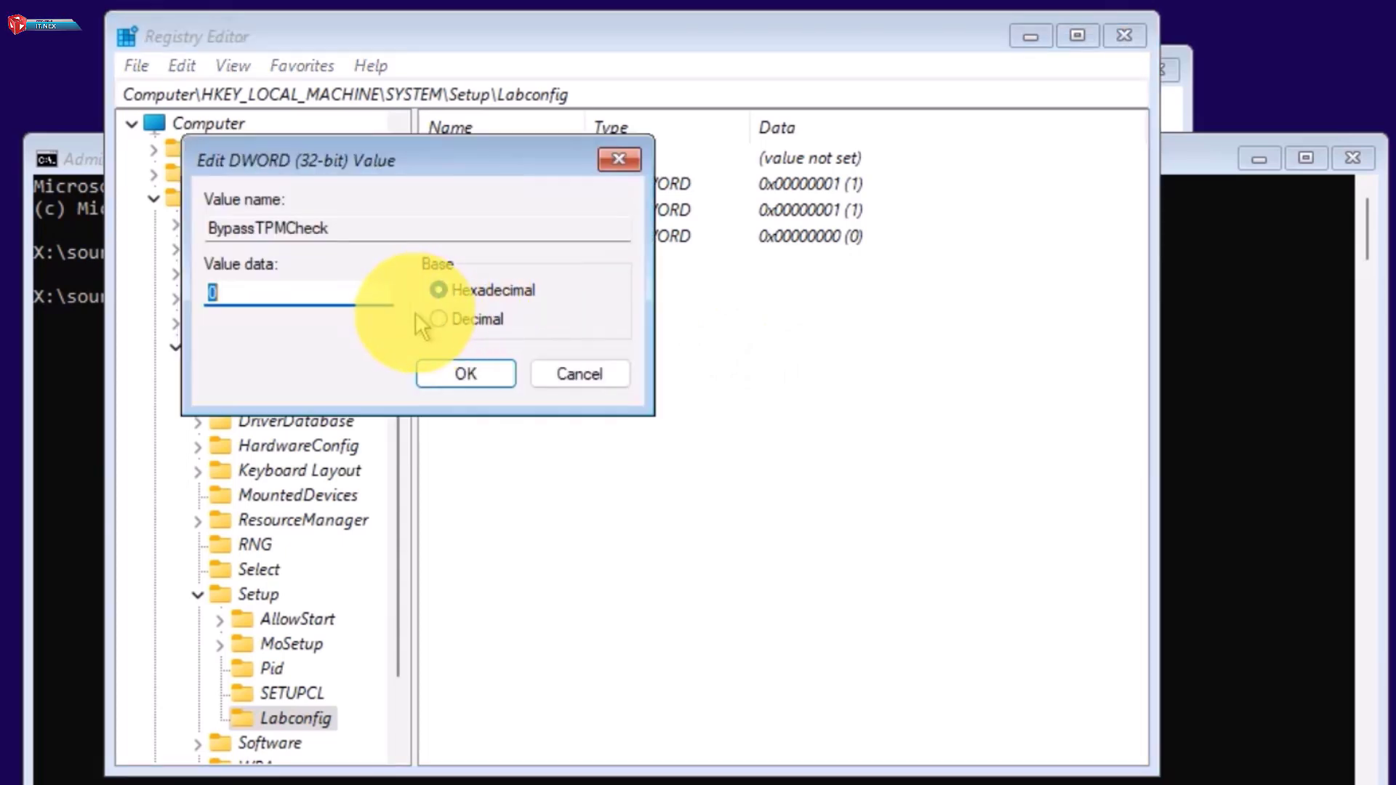
pyautogui.click(466, 374)
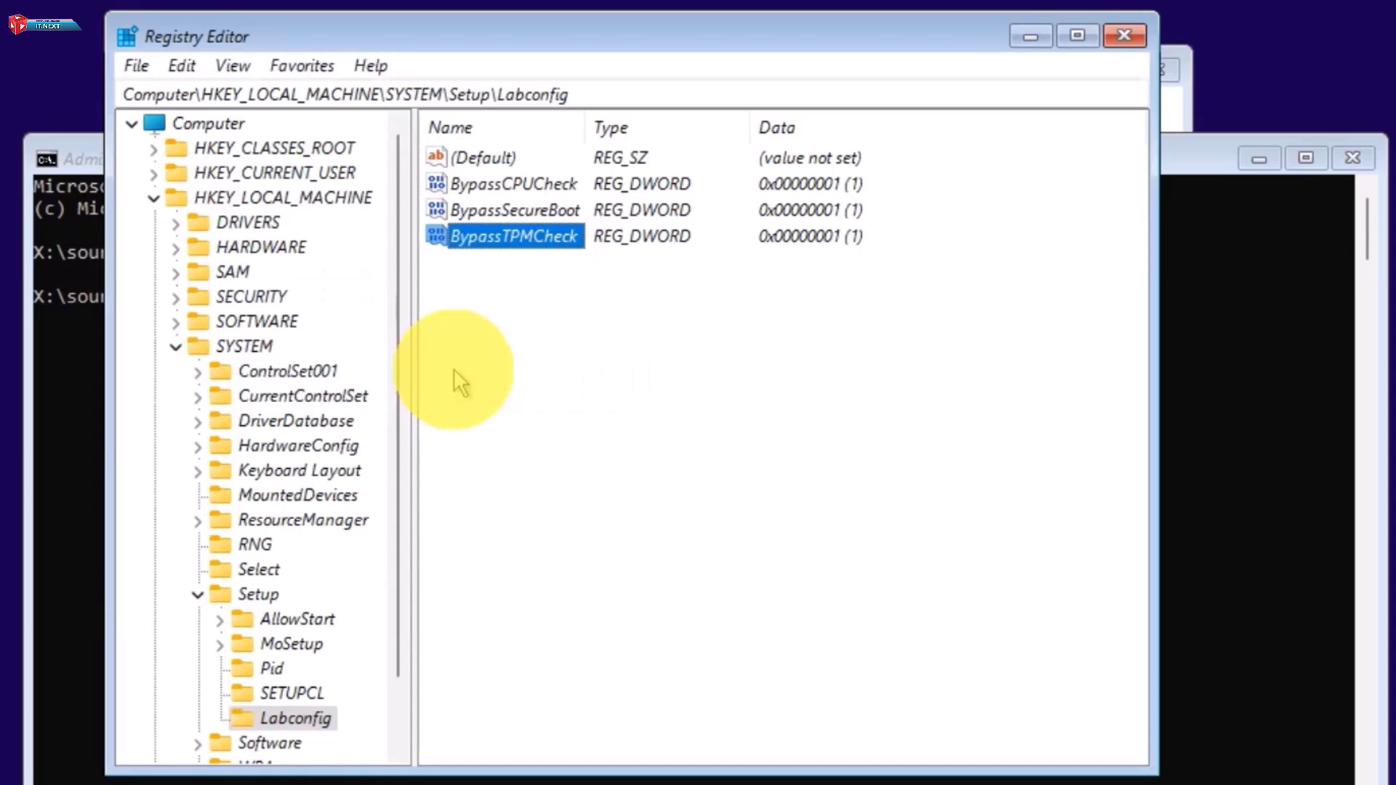
pyautogui.click(1124, 36)
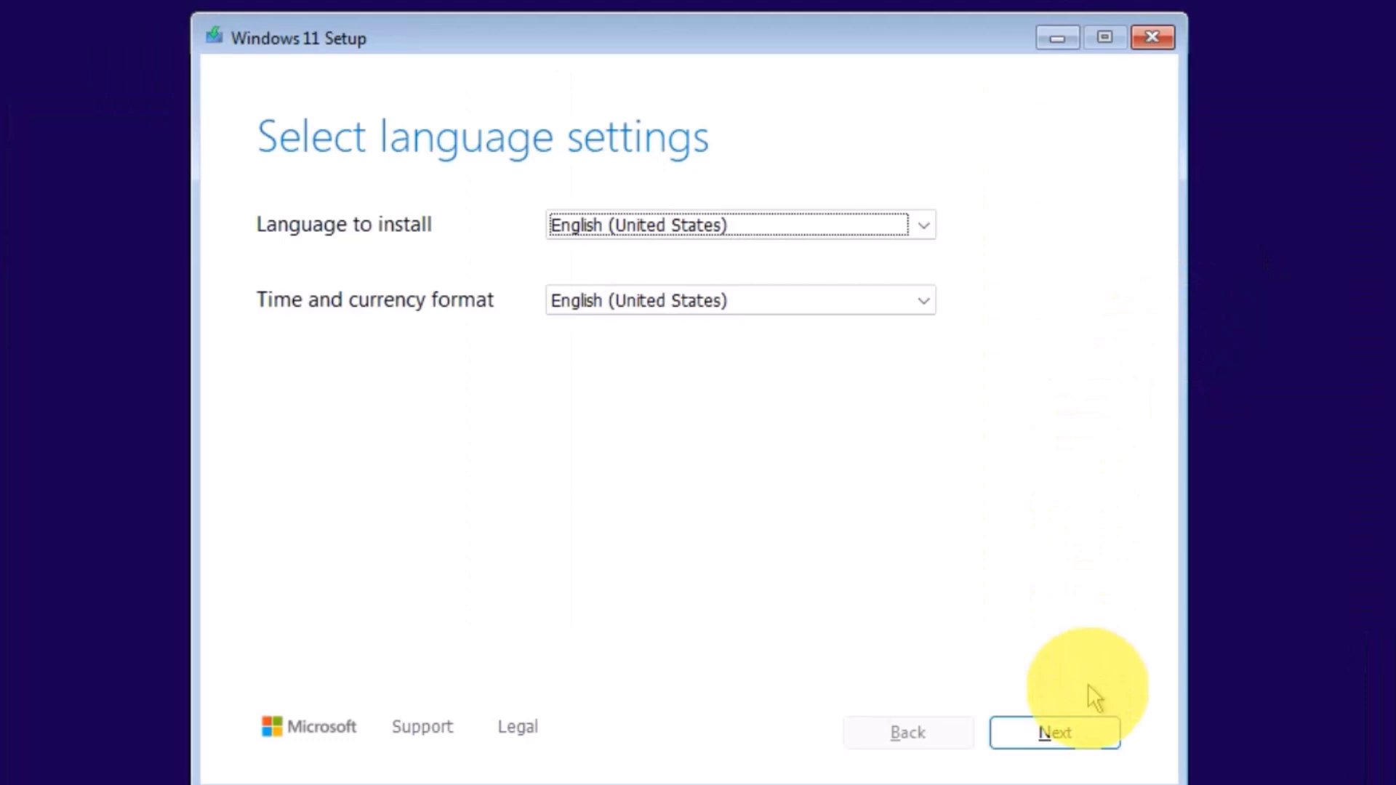
# Keep English (United States) and US keyboard, agree everything will be deleted, and proceed with Install Windows 11
pyautogui.click(1054, 732)
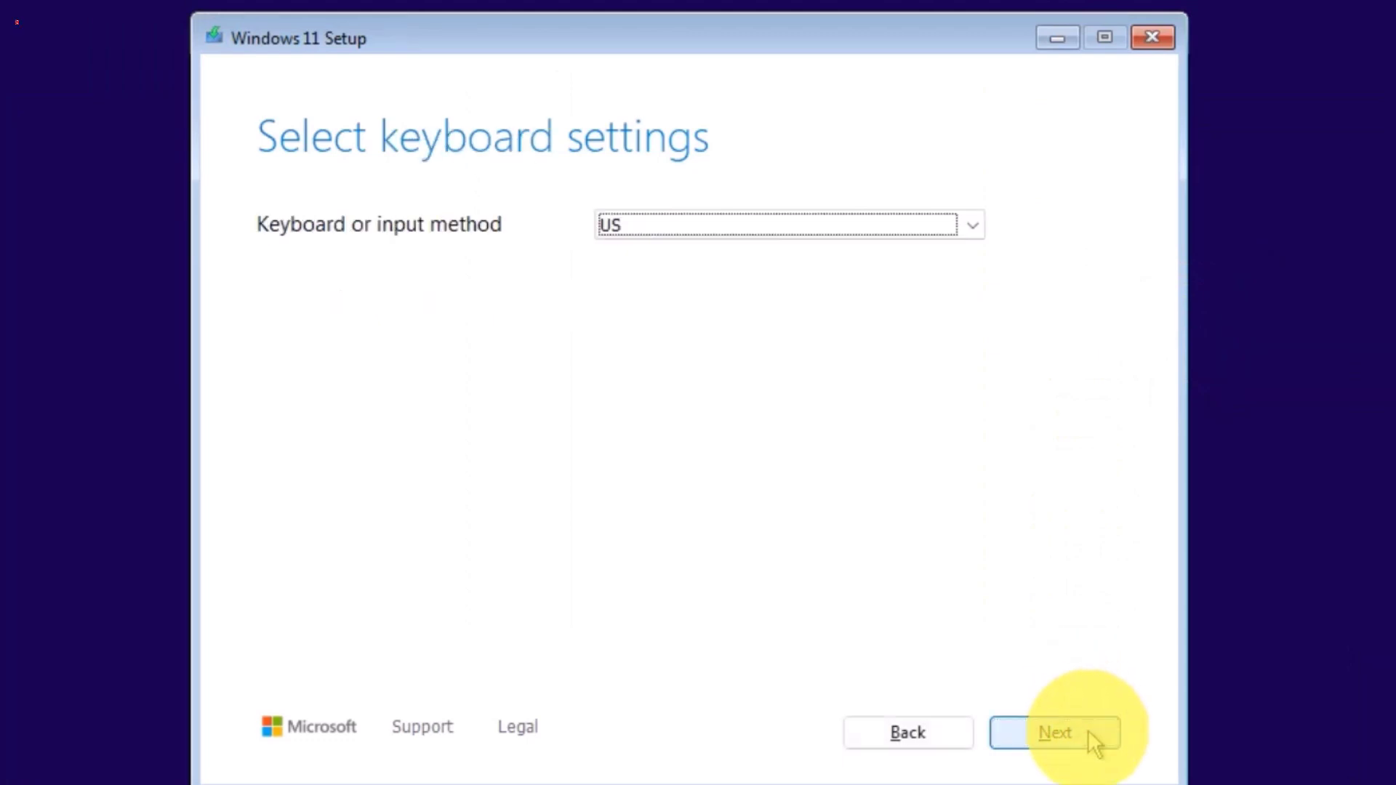
pyautogui.click(1055, 732)
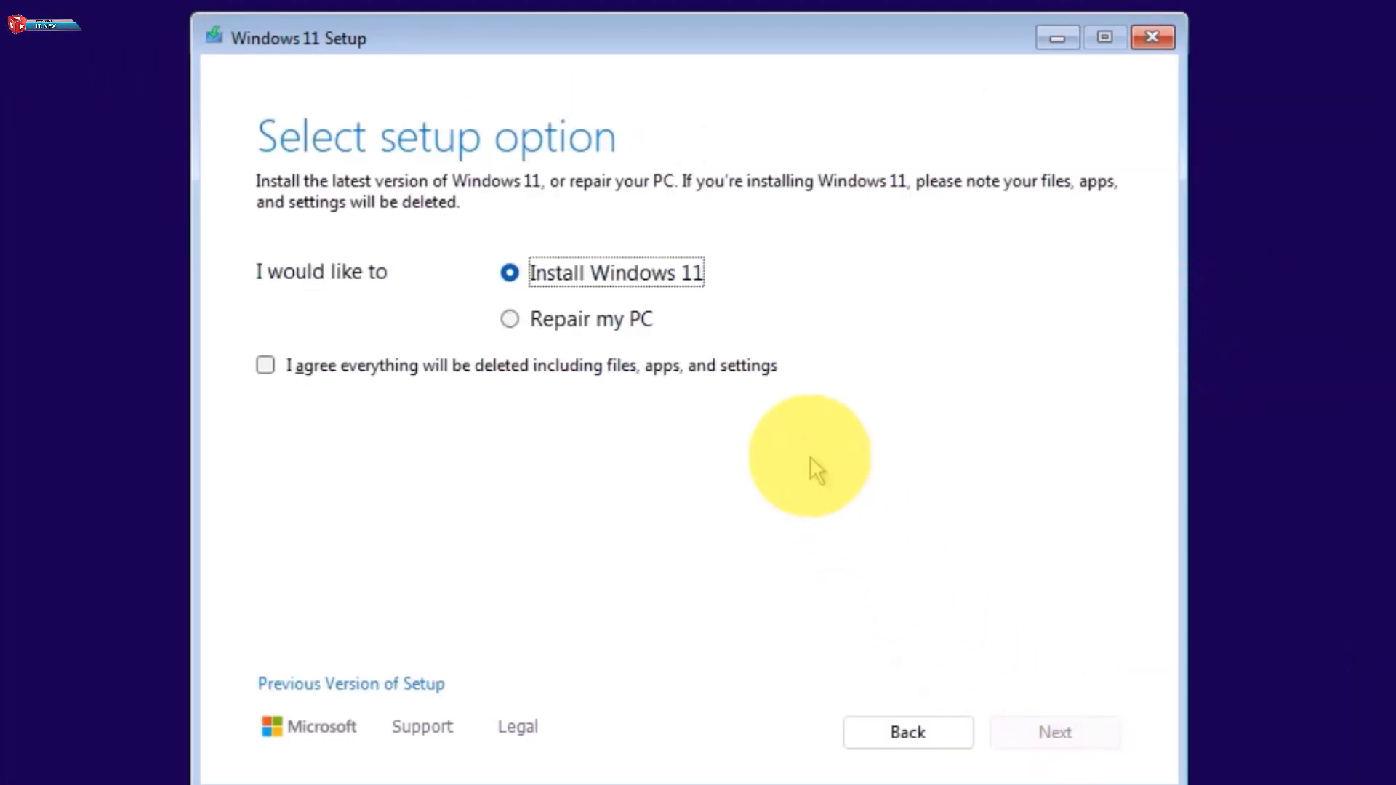
pyautogui.click(265, 365)
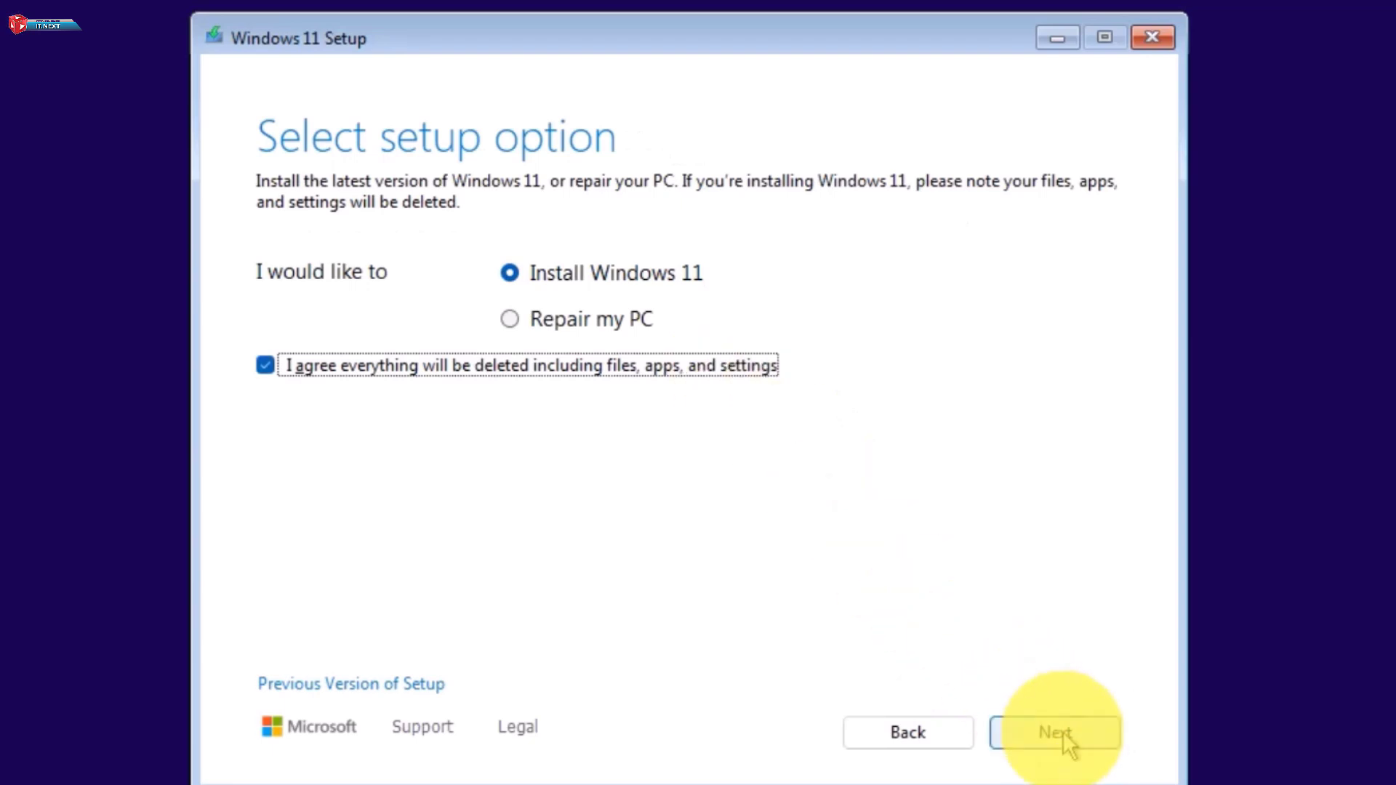
pyautogui.click(1054, 732)
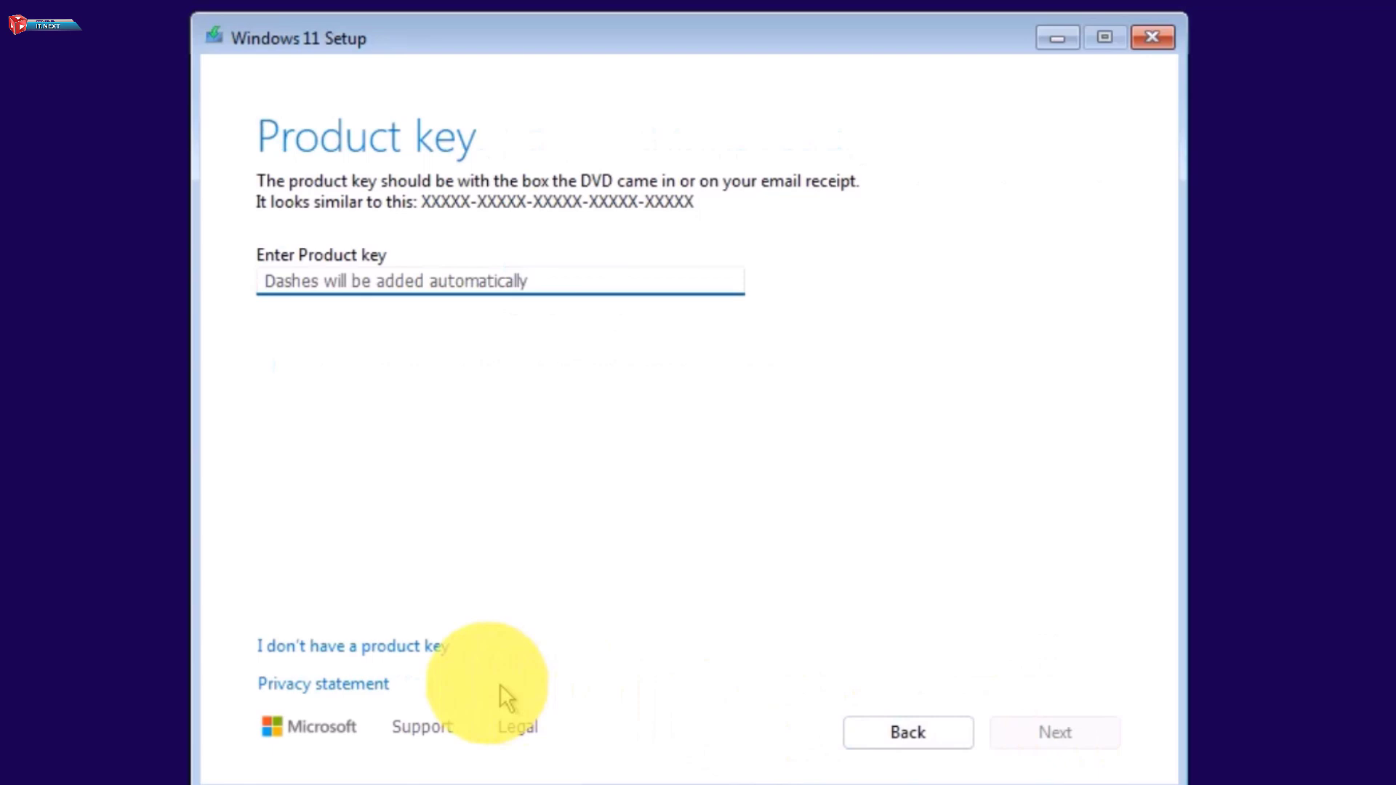
# Skip the product key and choose Windows 11 Pro, reaching the license terms
pyautogui.click(352, 645)
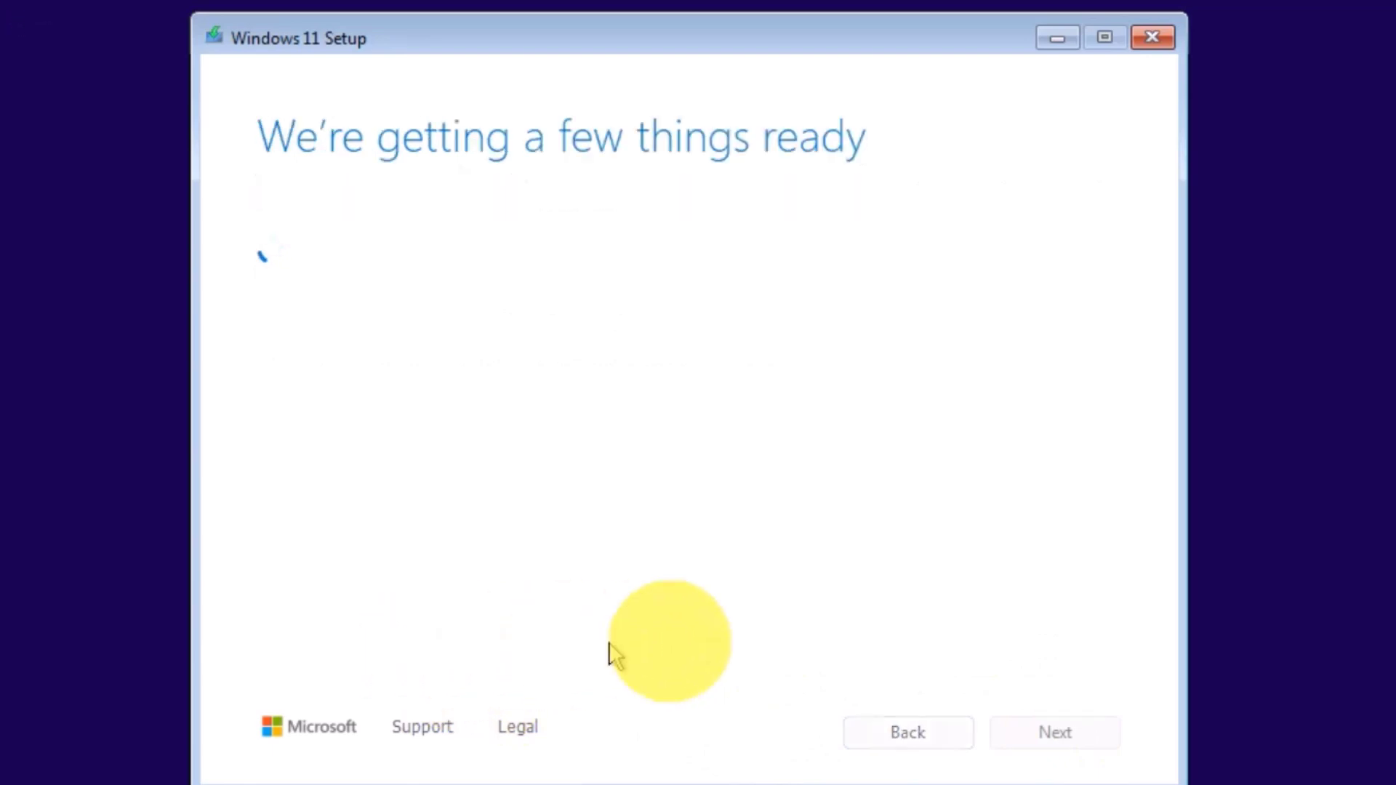
pyautogui.moveTo(1255, 570)
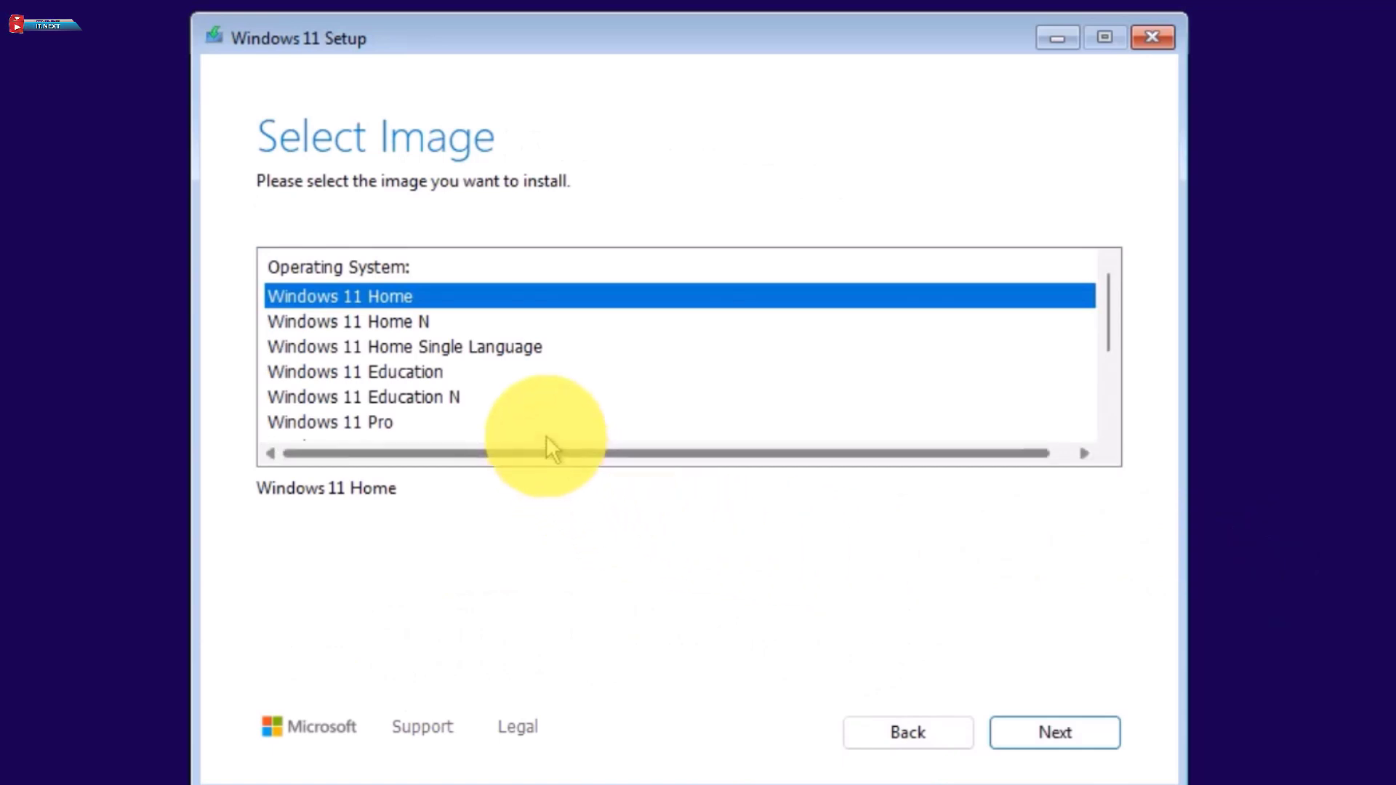
pyautogui.click(330, 397)
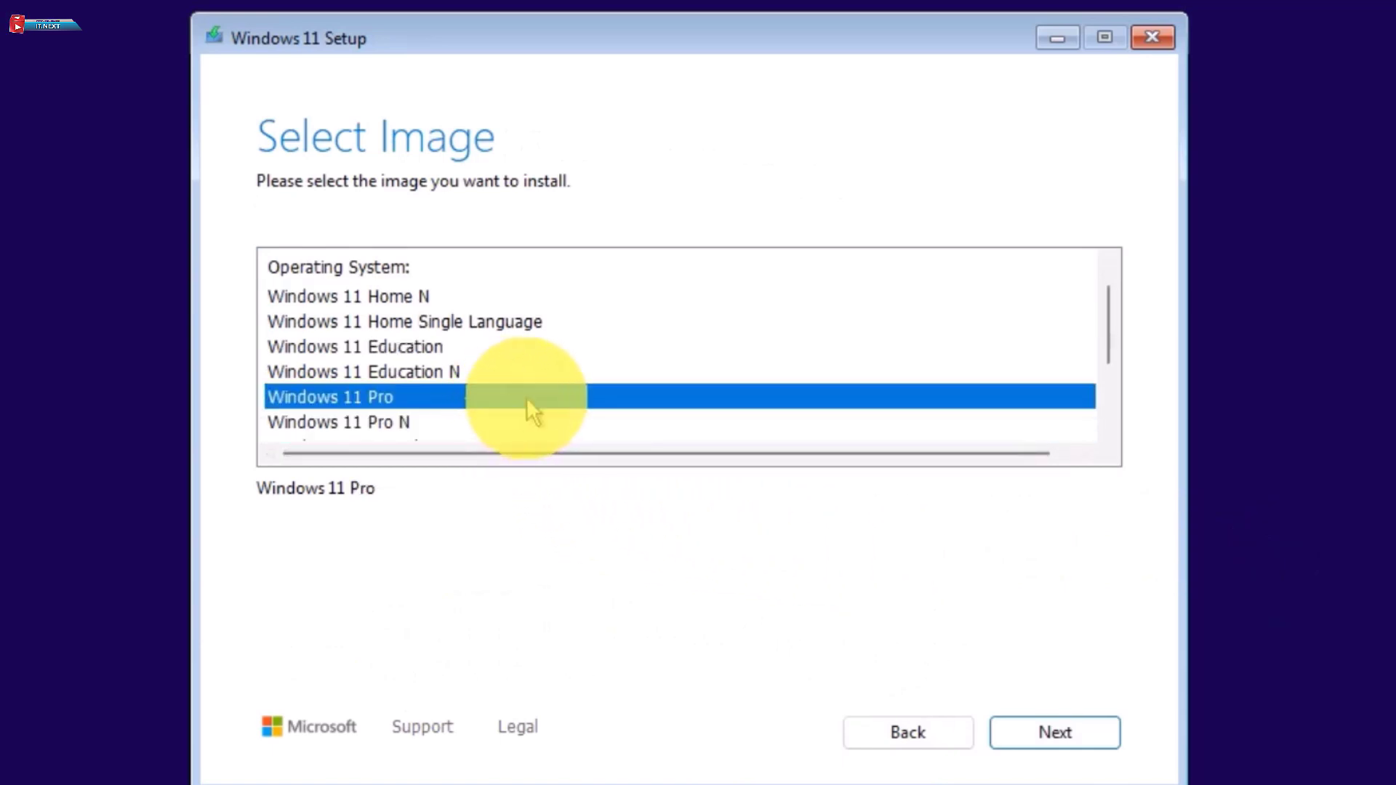
pyautogui.moveTo(1054, 732)
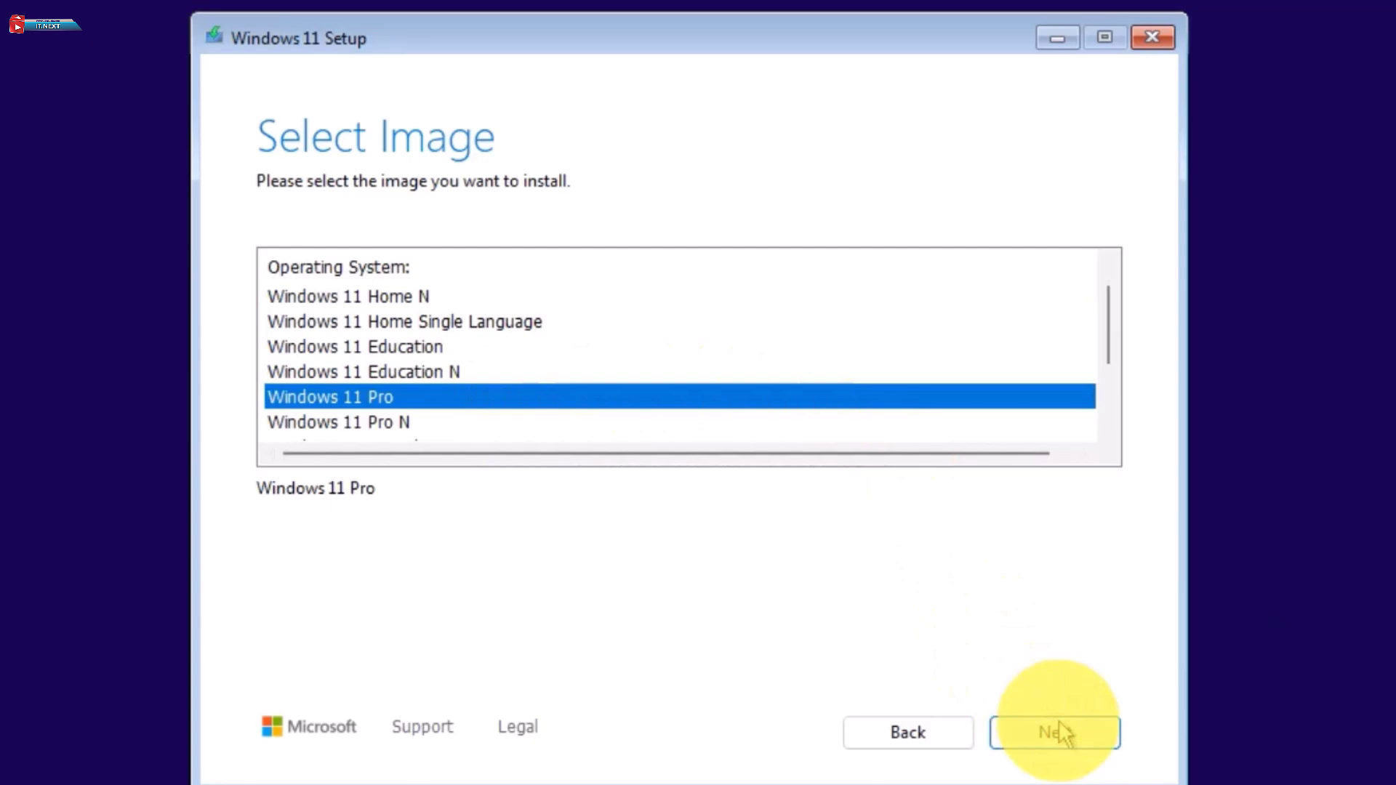
pyautogui.click(1055, 732)
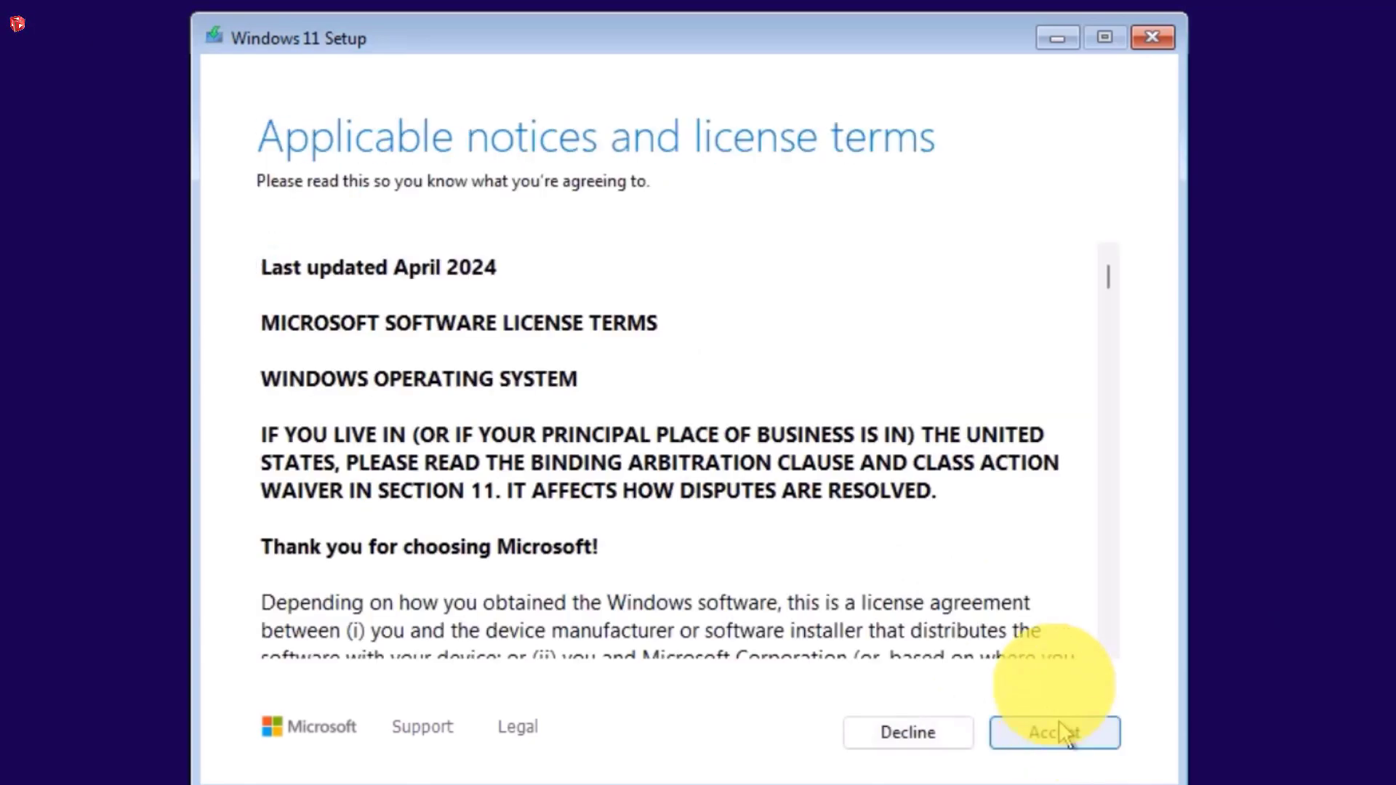
pyautogui.moveTo(756, 151)
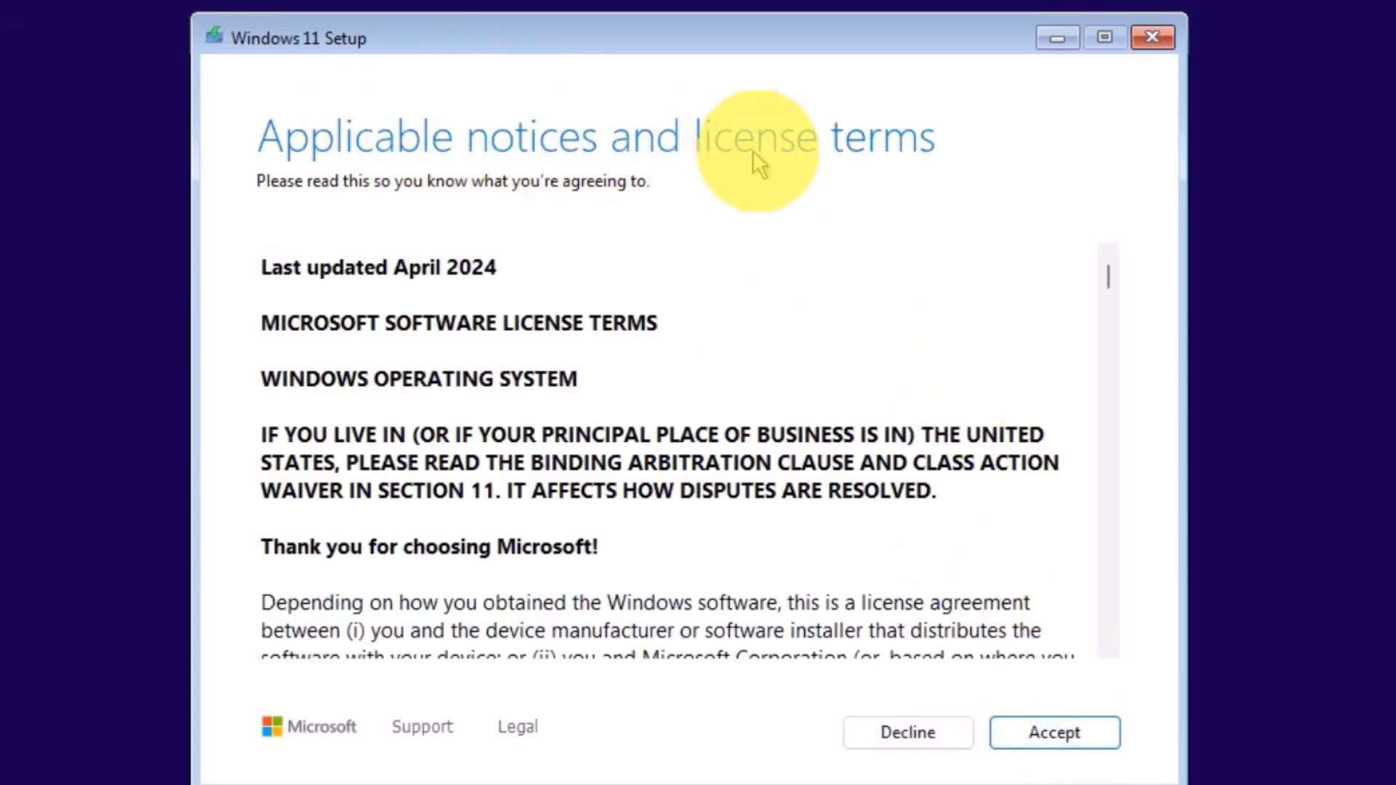
# Accept the license and start installing Windows 11 Pro on Disk 0's unallocated space
pyautogui.click(1052, 731)
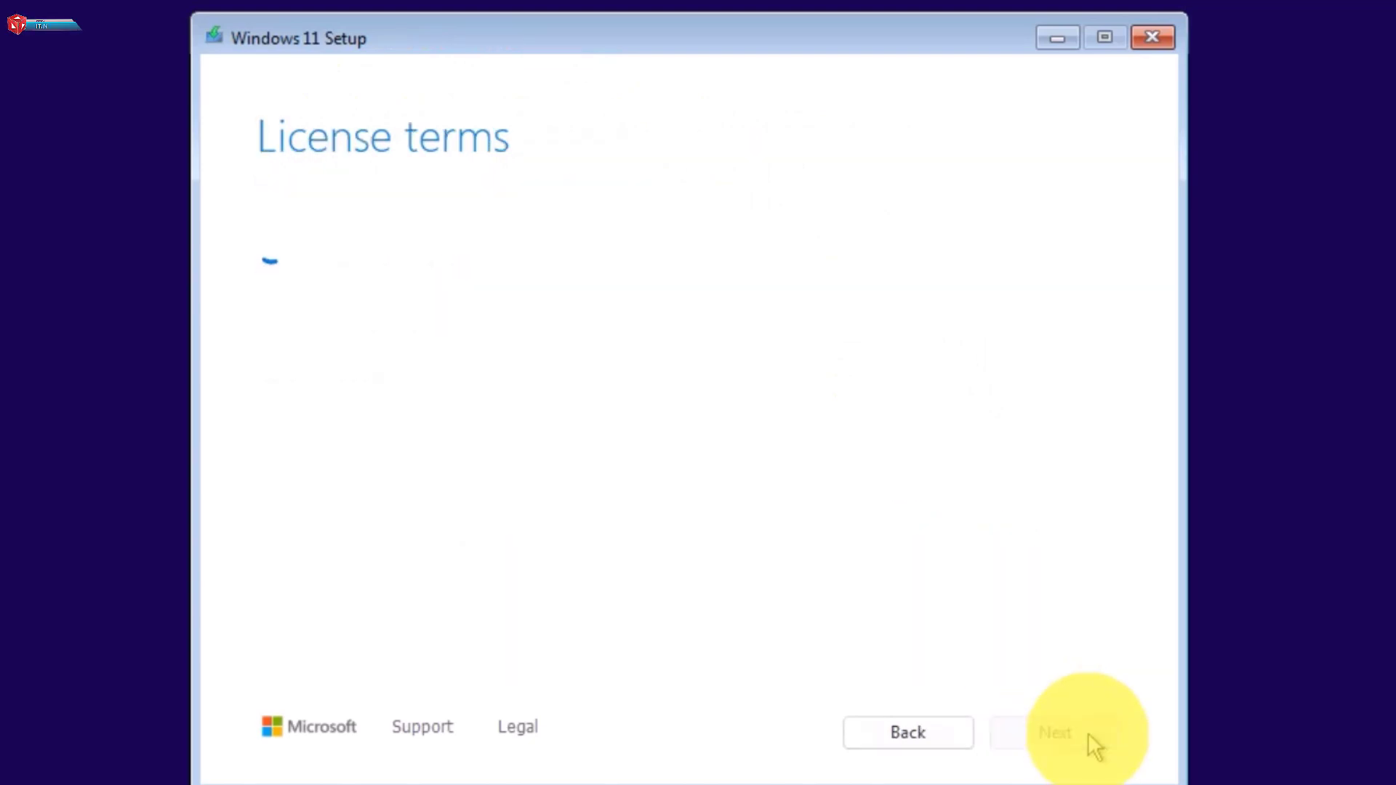
pyautogui.click(1055, 732)
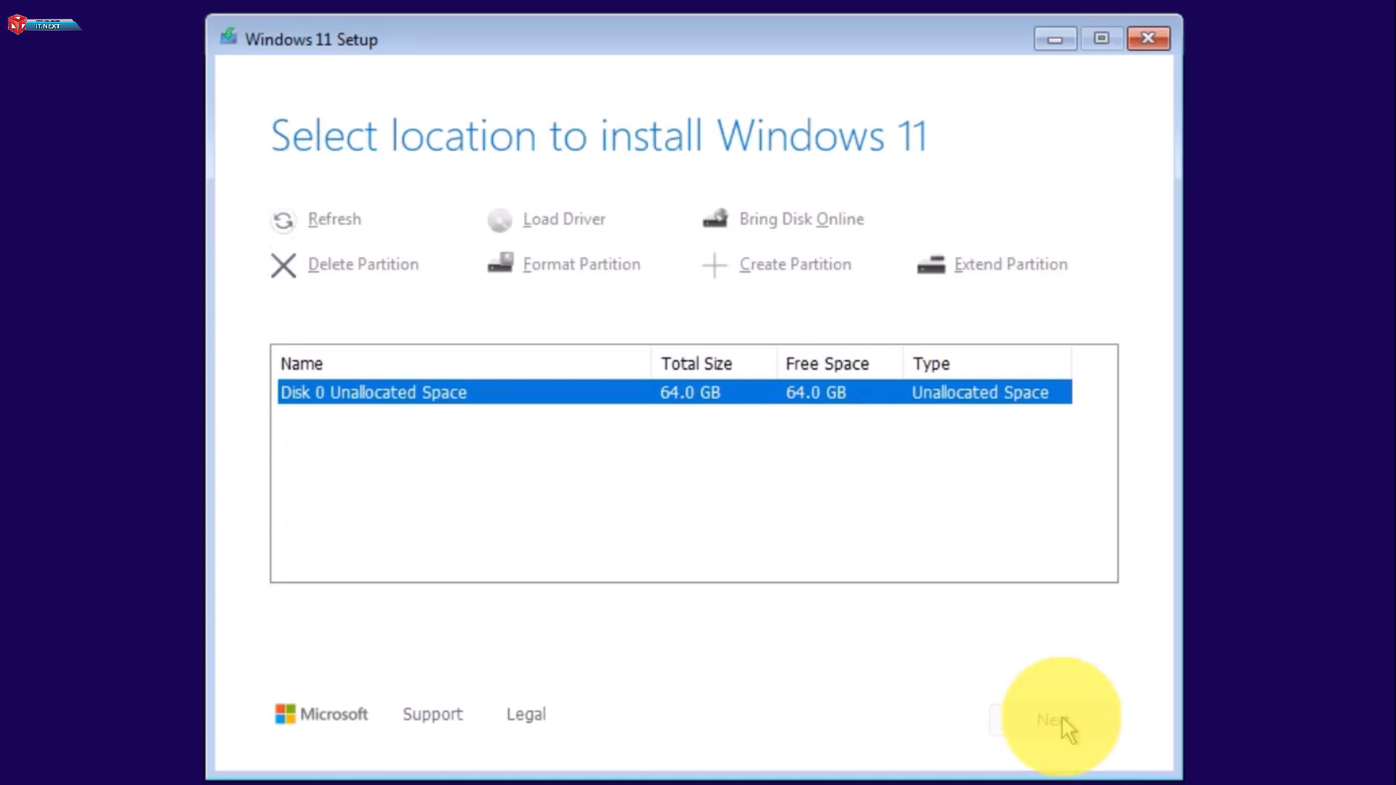
pyautogui.click(1059, 720)
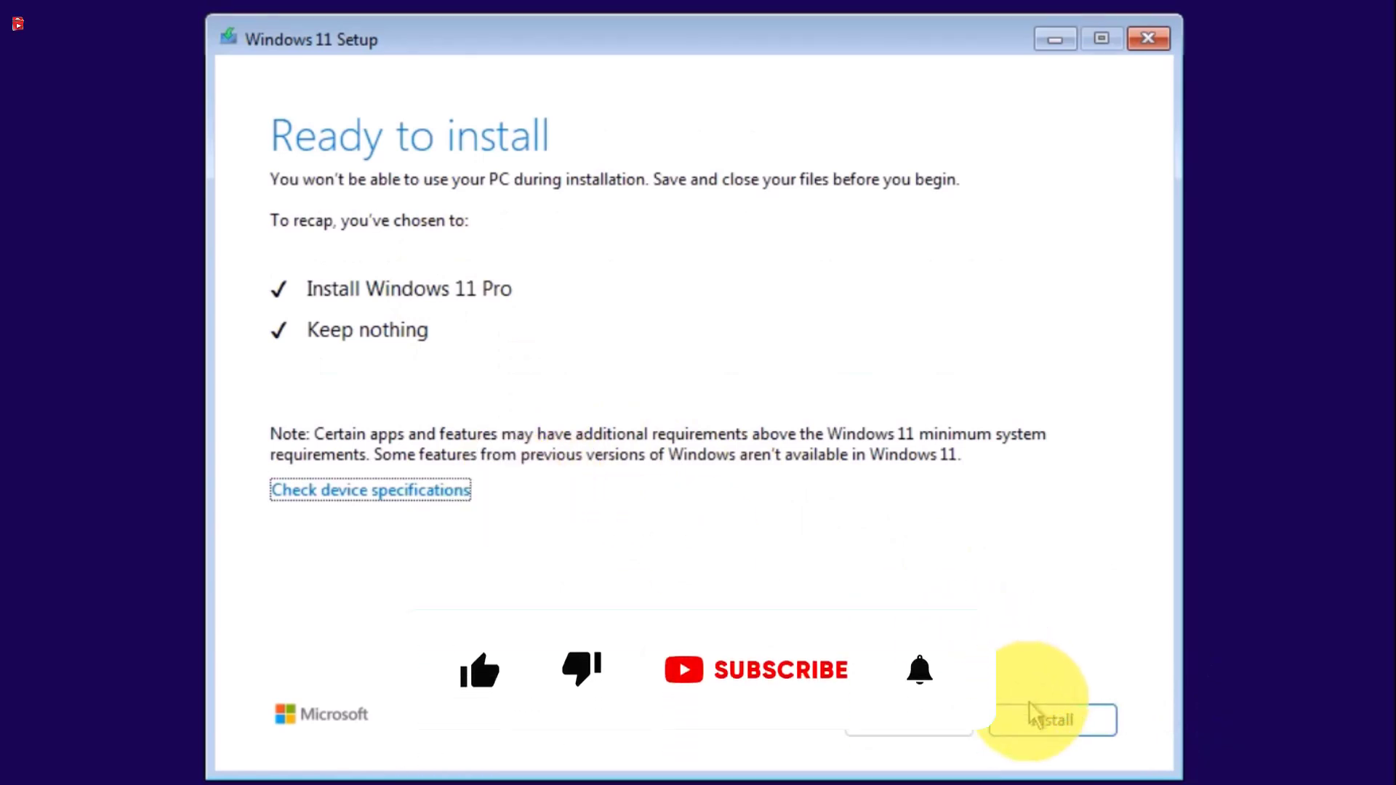
pyautogui.click(1053, 720)
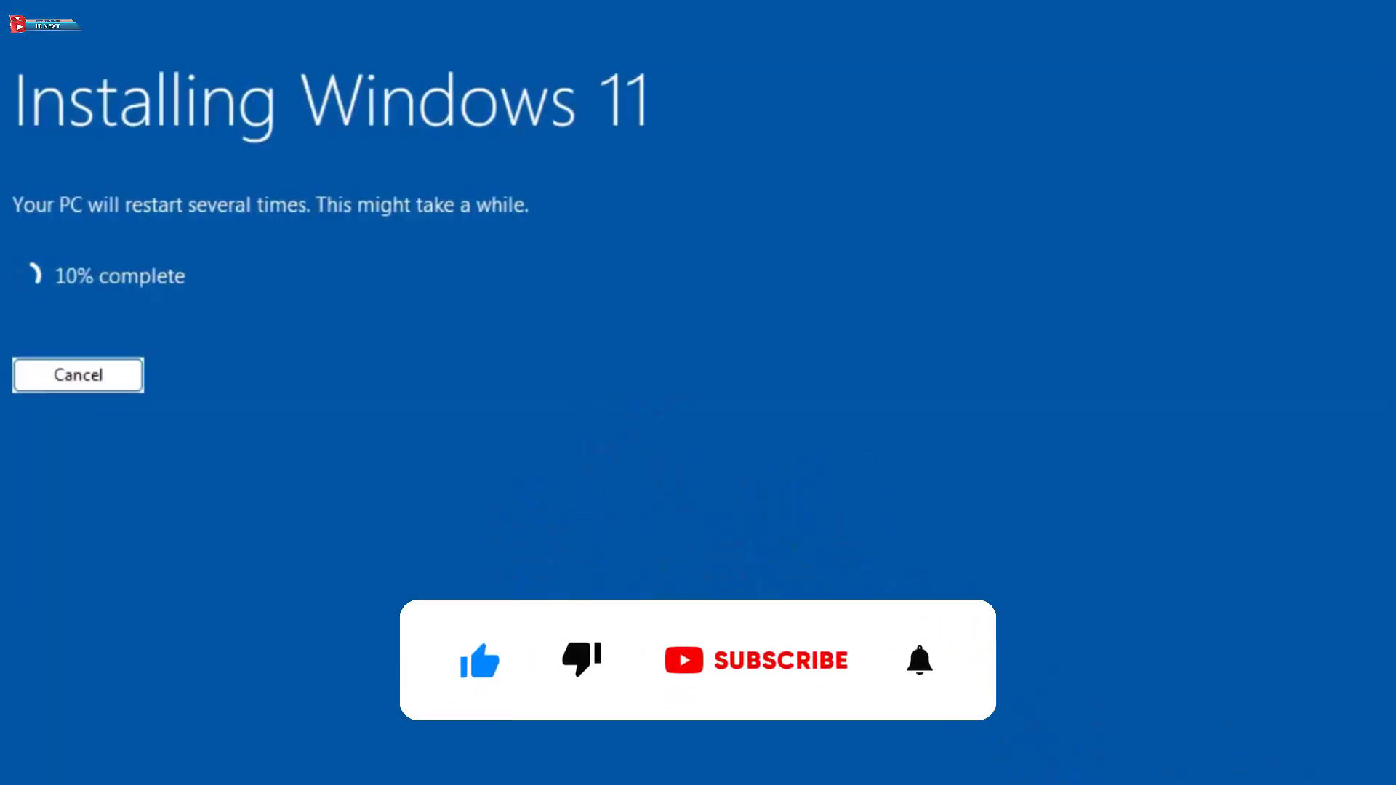